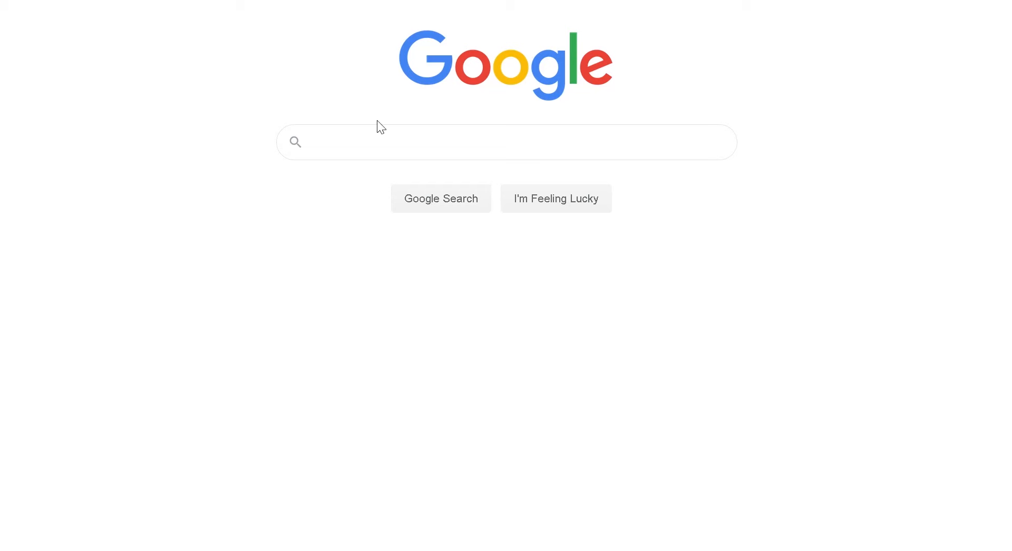
- Launch OS Roam from Digimap and jump to Wolverhampton via the 'wolverhampton' place search
{"action": "type", "text": "dig"}
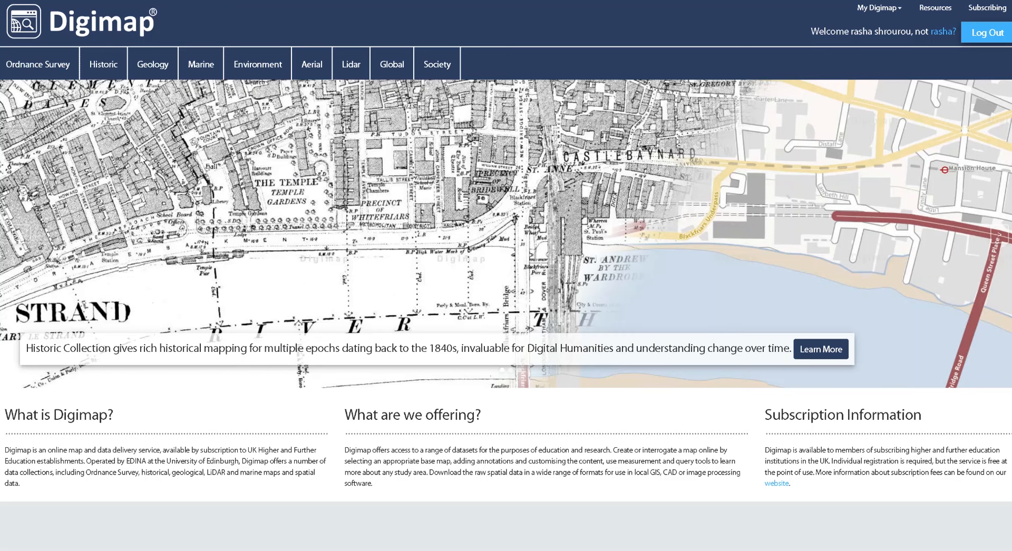
{"action": "left_click", "coordinate": [38, 64]}
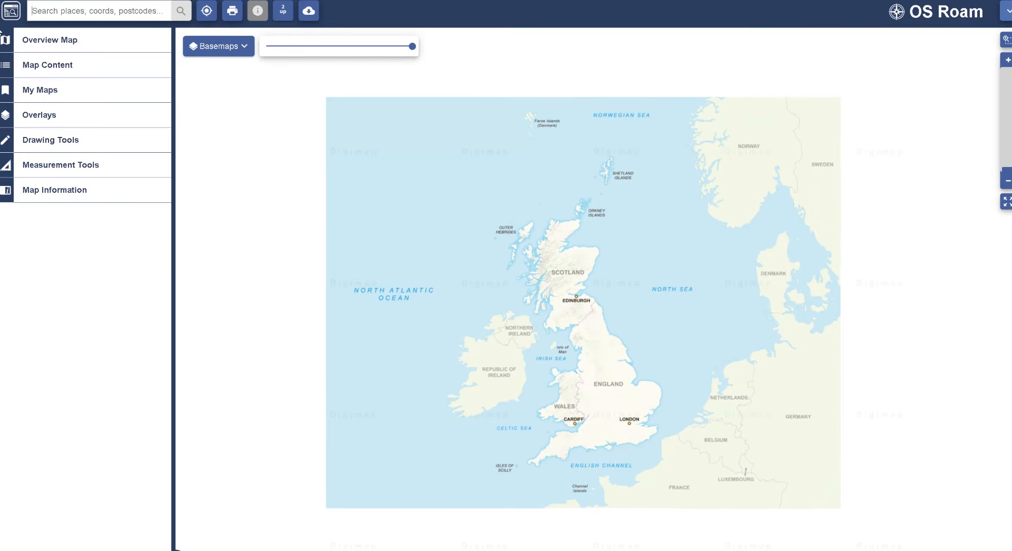
{"action": "type", "text": "wolverhampton"}
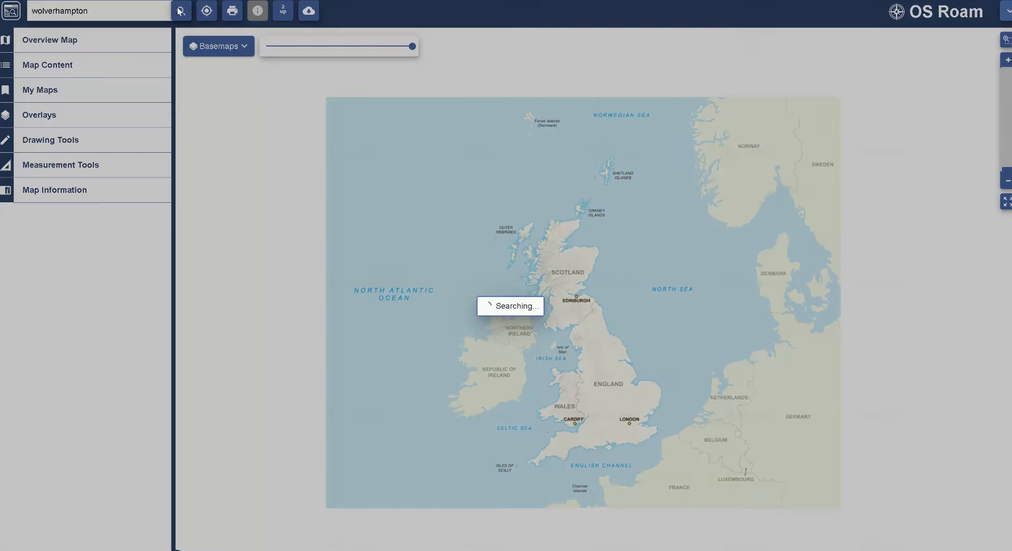
{"action": "left_click", "coordinate": [180, 10]}
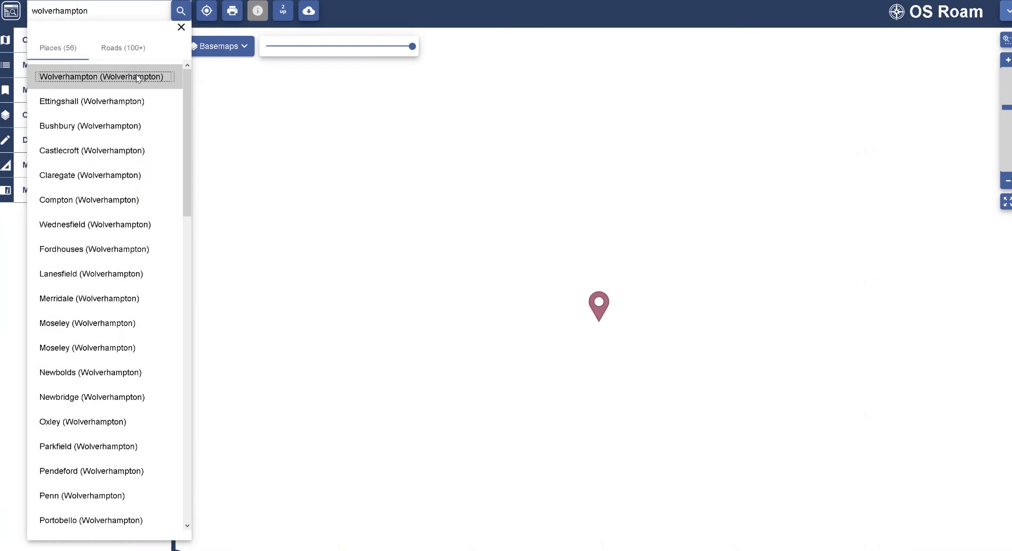
{"action": "left_click", "coordinate": [103, 77]}
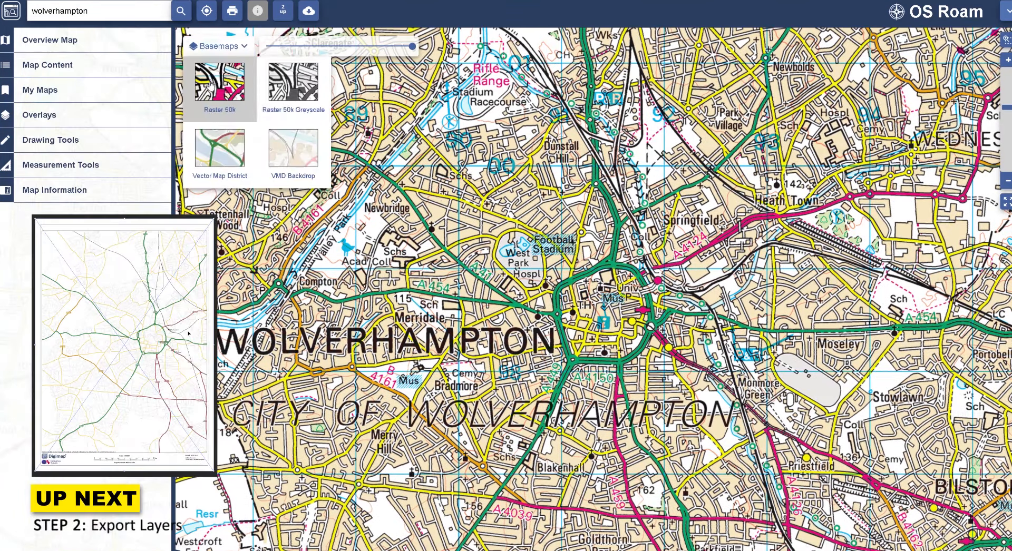
- Apply the Vector Map District basemap and hide all map layers so only height contours remain
{"action": "left_click", "coordinate": [220, 151]}
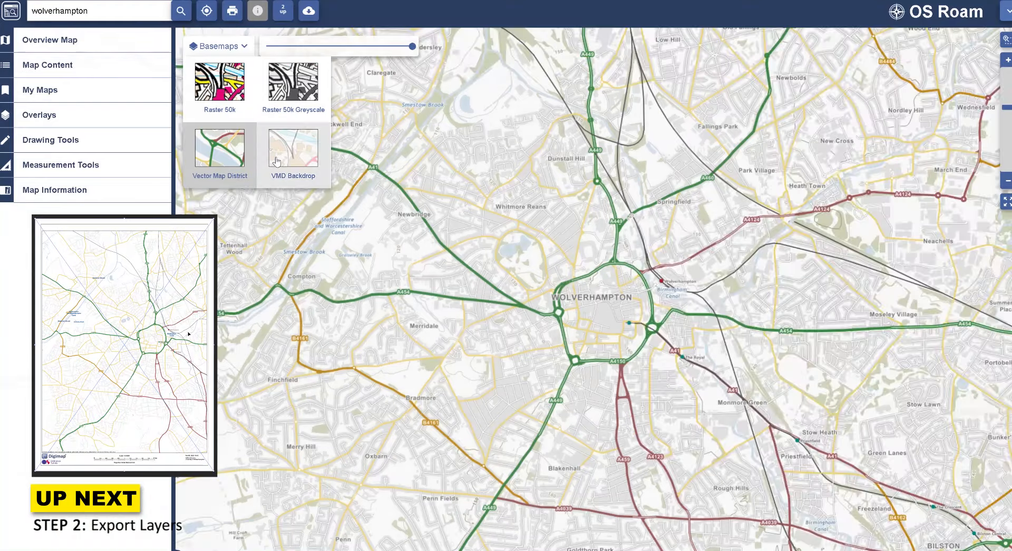
{"action": "left_click", "coordinate": [220, 149]}
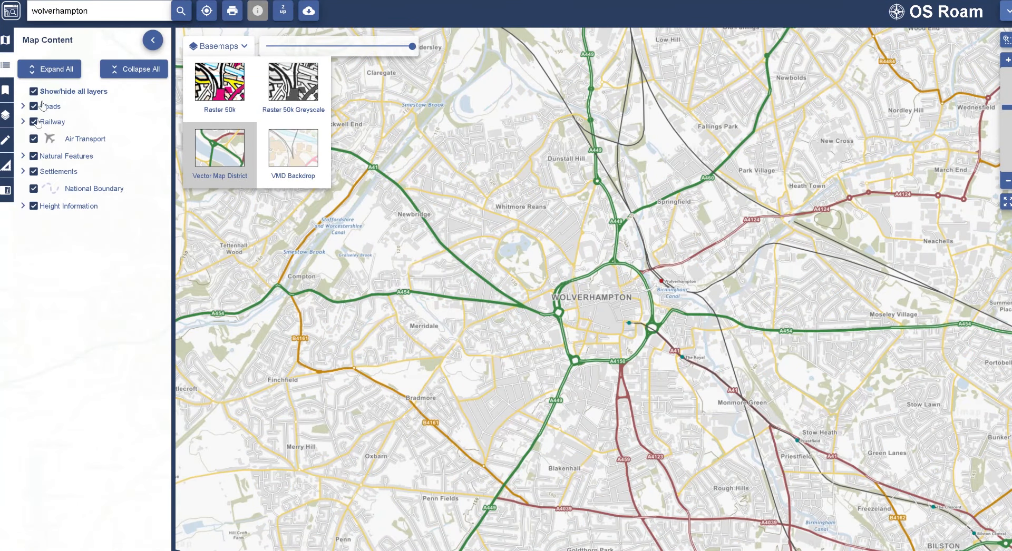
{"action": "left_click", "coordinate": [49, 68]}
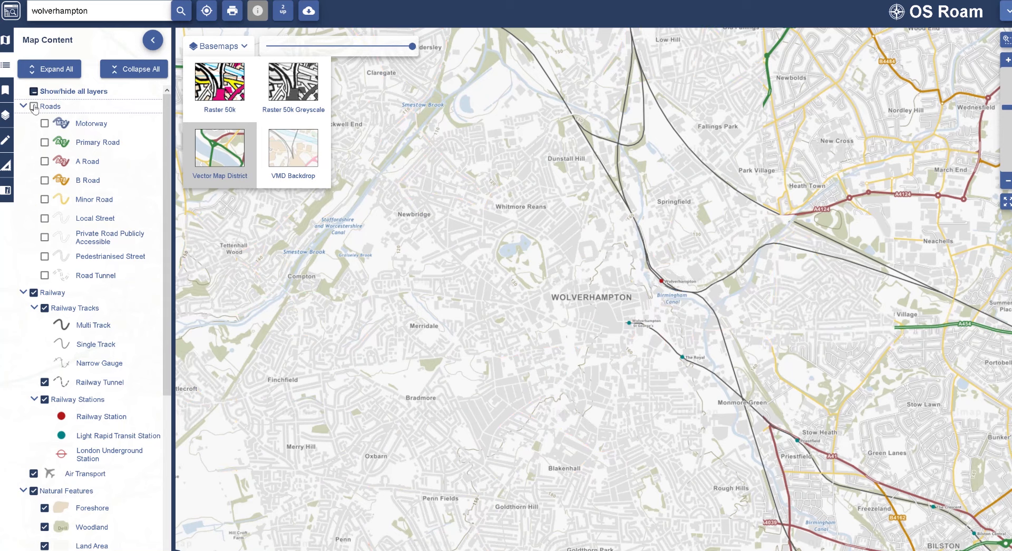
{"action": "left_click", "coordinate": [34, 292]}
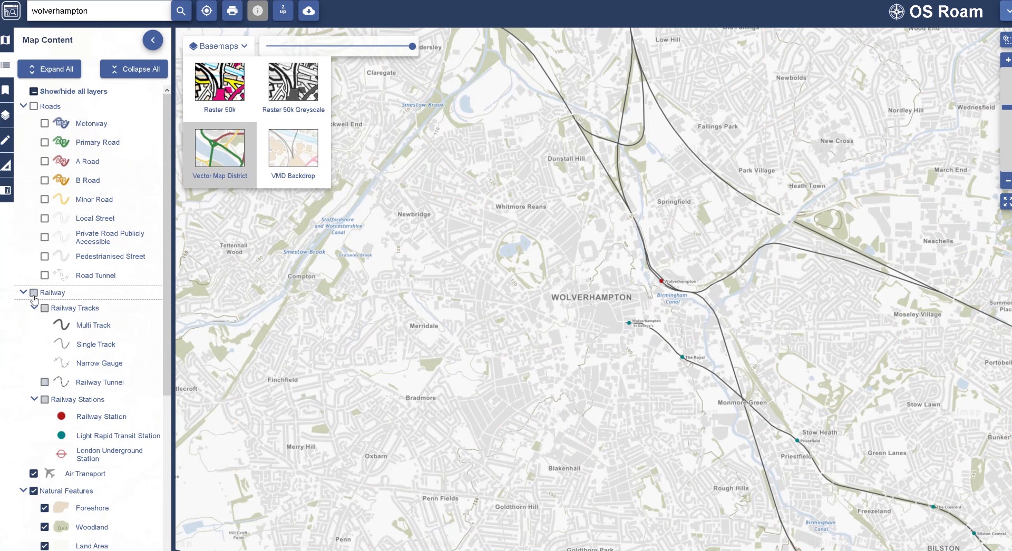
{"action": "left_click", "coordinate": [34, 92]}
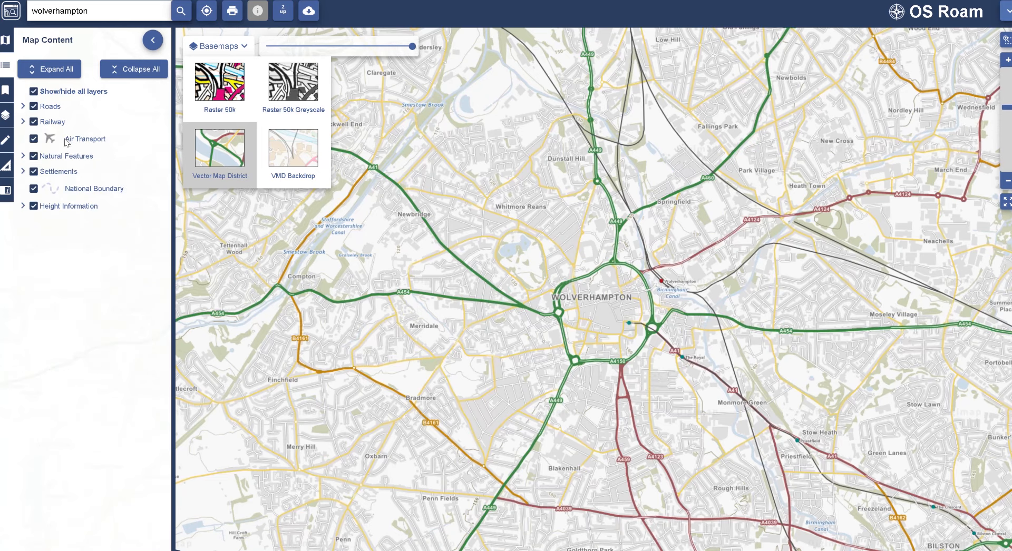
{"action": "left_click", "coordinate": [33, 188]}
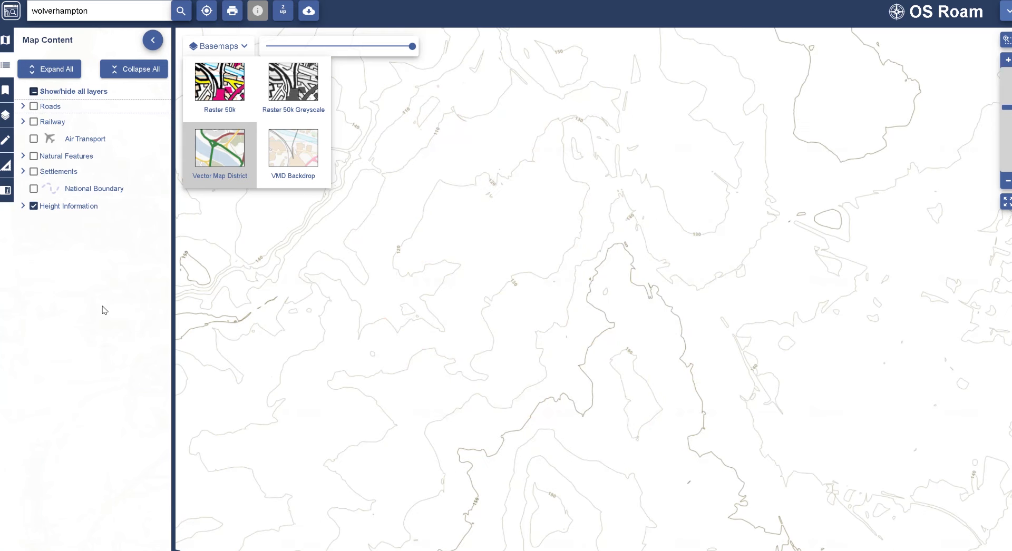
{"action": "mouse_move", "coordinate": [153, 39]}
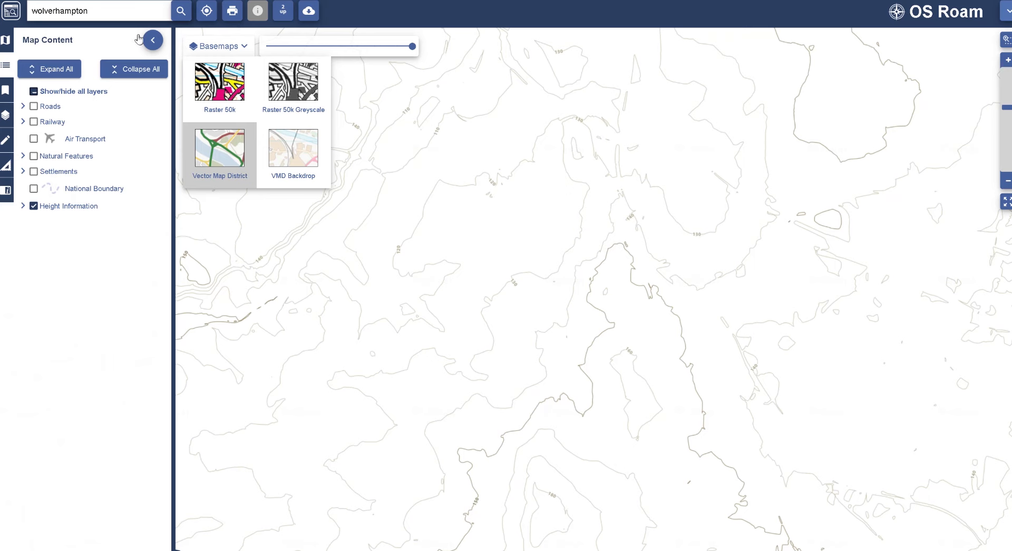
- Generate an A3 portrait print file of the height contours
{"action": "left_click", "coordinate": [231, 11]}
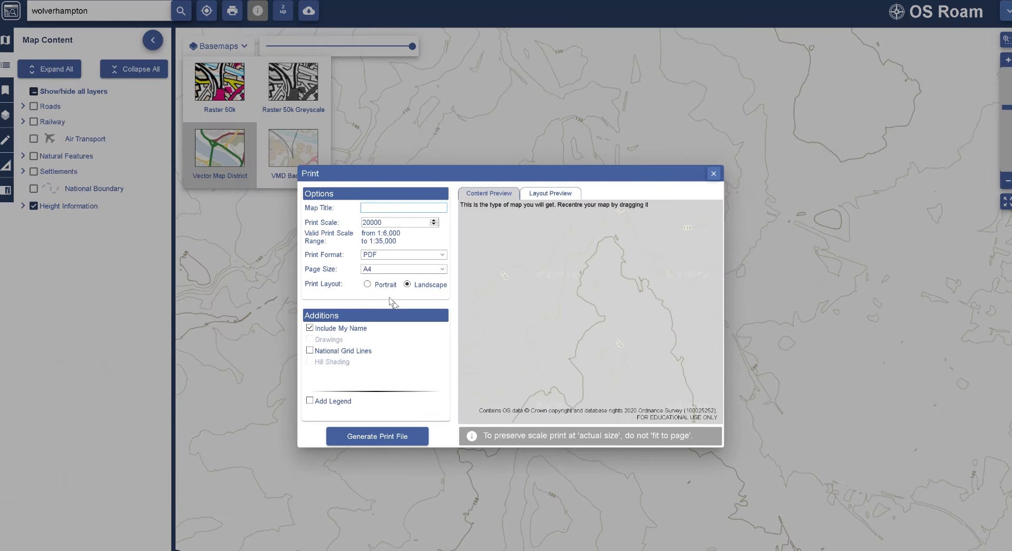
{"action": "left_click", "coordinate": [402, 269]}
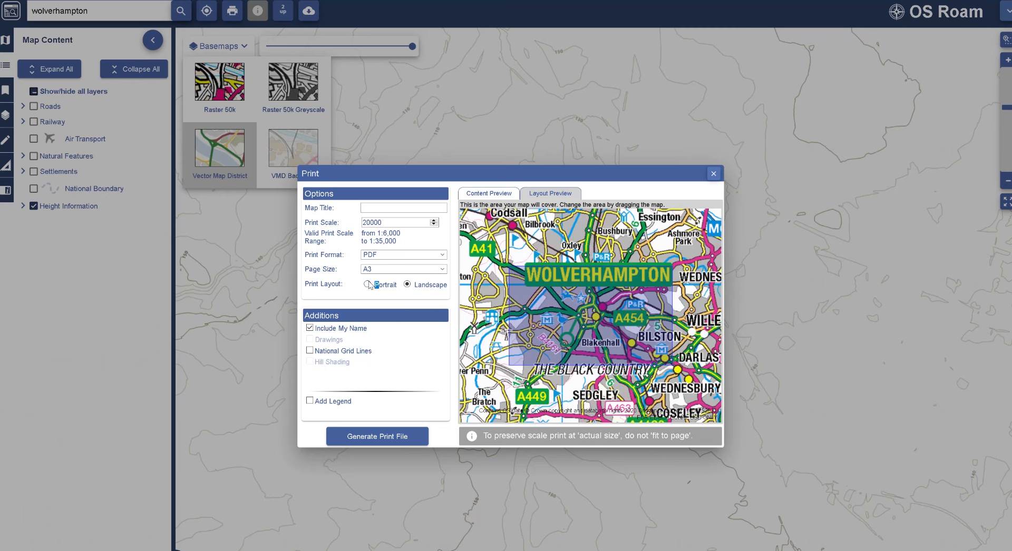
{"action": "left_click", "coordinate": [369, 285]}
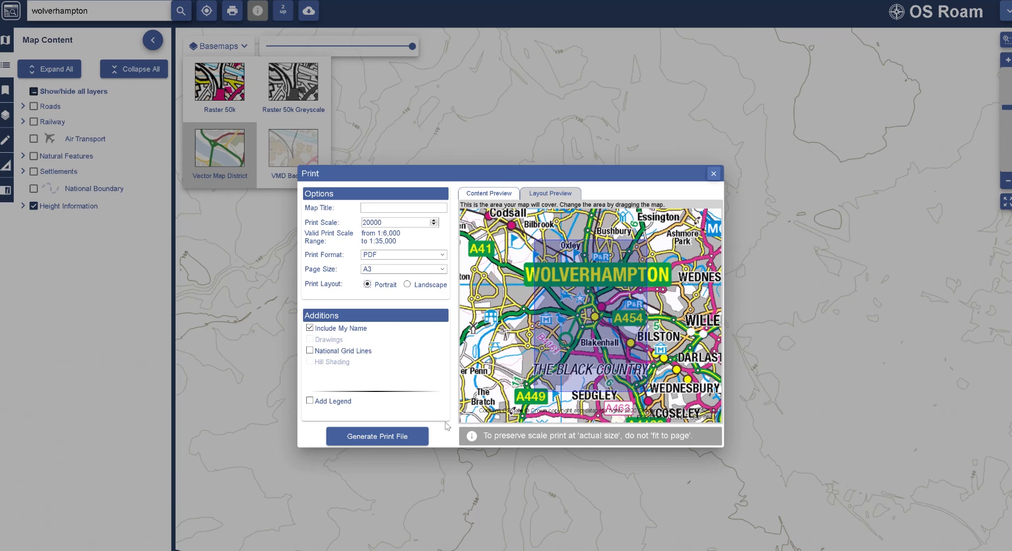
{"action": "left_click", "coordinate": [713, 174]}
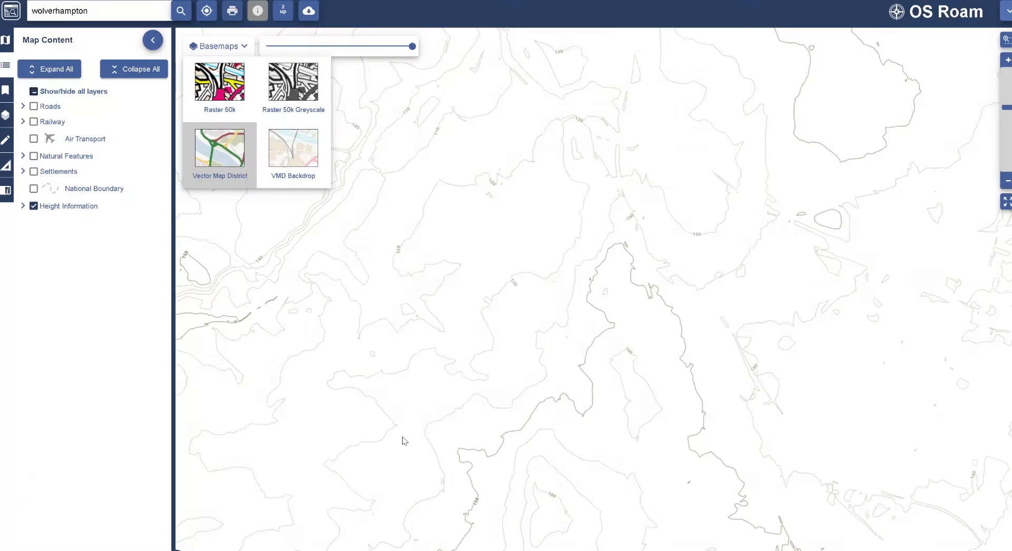
- Swap contours for the Settlements buildings and generate a second print file
{"action": "left_click", "coordinate": [33, 172]}
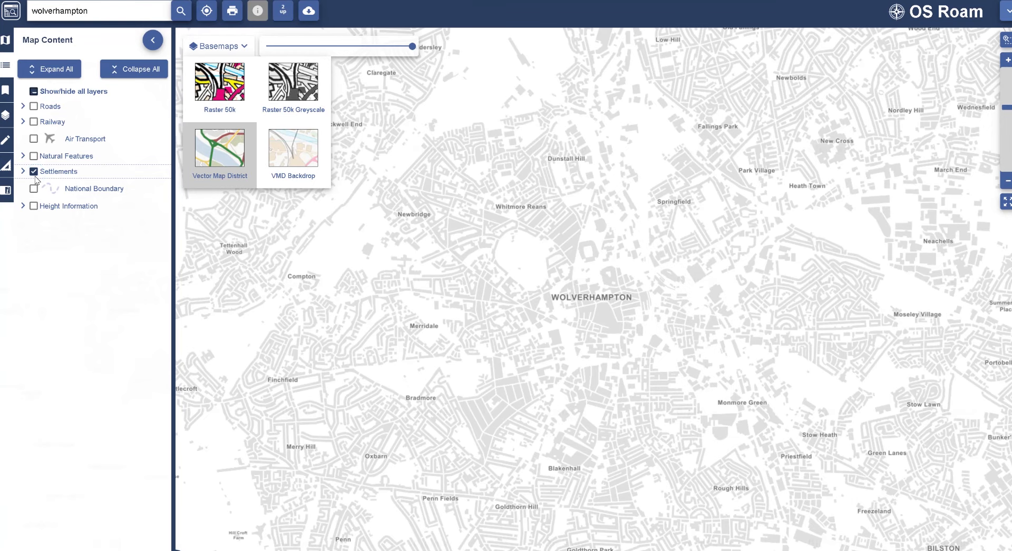
{"action": "left_click", "coordinate": [23, 171]}
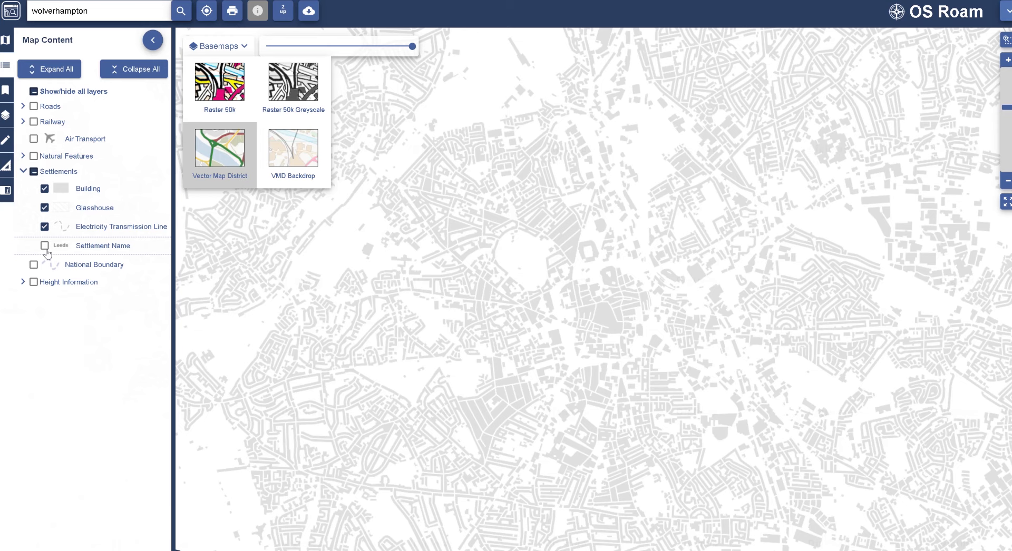
{"action": "mouse_move", "coordinate": [129, 258]}
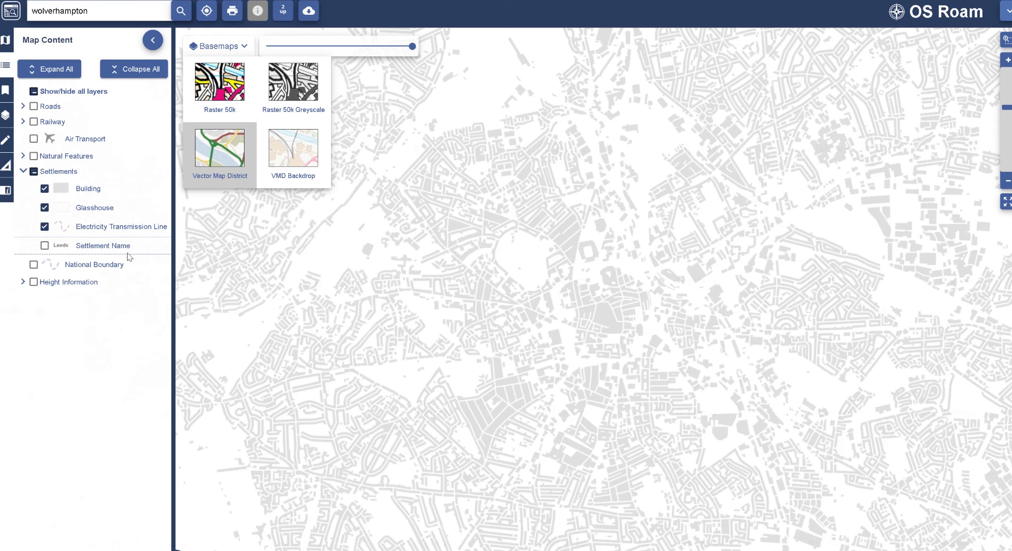
{"action": "left_click", "coordinate": [231, 11]}
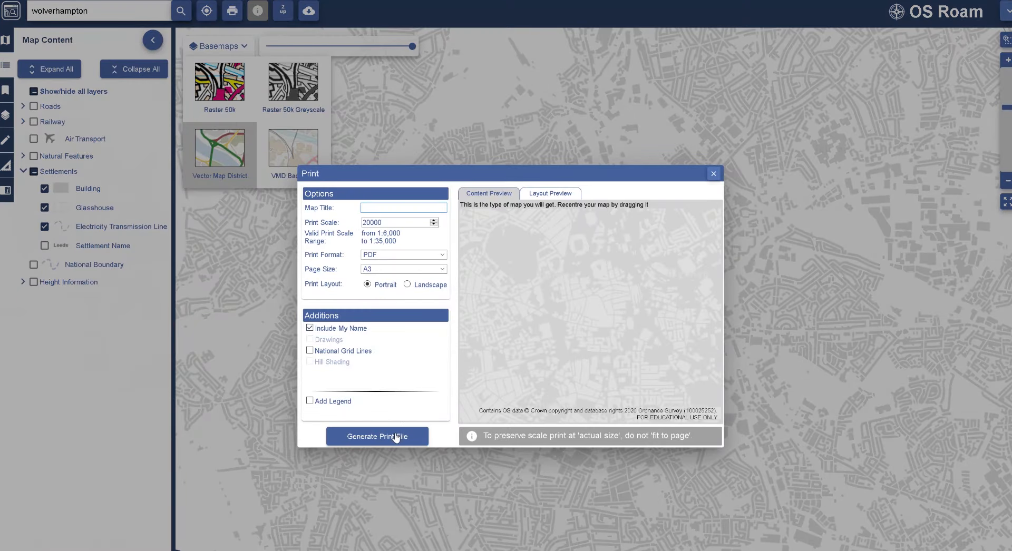
{"action": "left_click", "coordinate": [714, 174]}
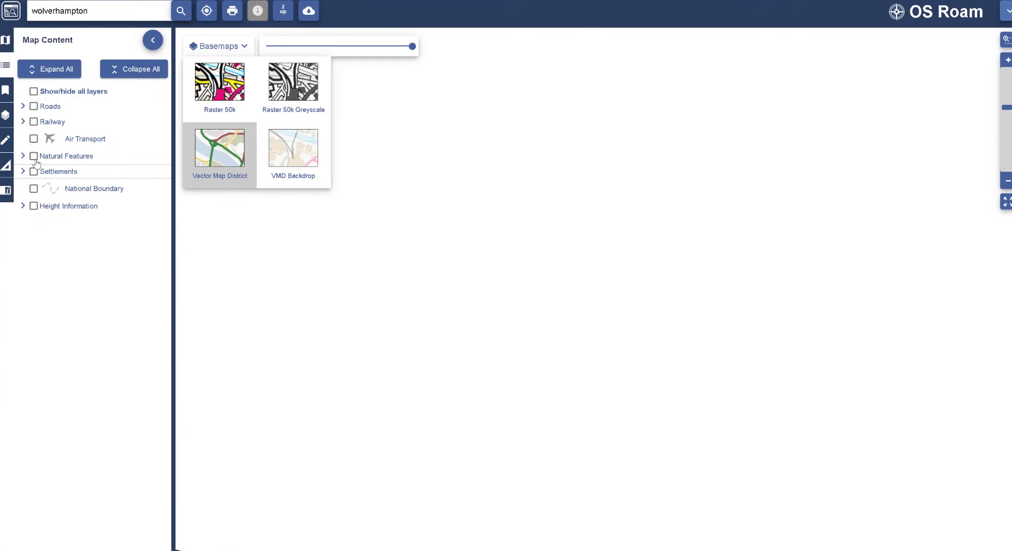
{"action": "left_click", "coordinate": [34, 156]}
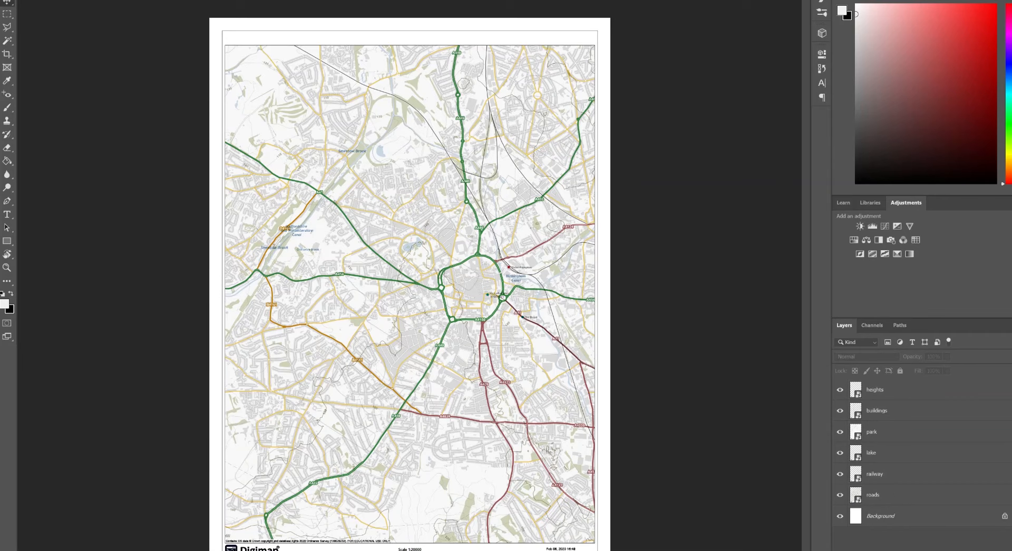
{"action": "mouse_move", "coordinate": [600, 371]}
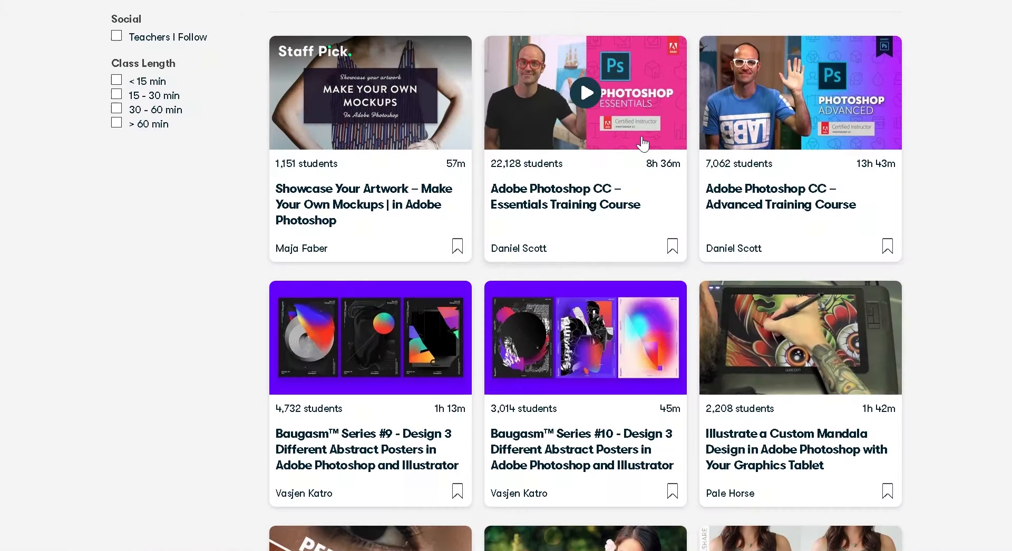
- View the Adobe Photoshop CC Essentials course and move to the class categories
{"action": "left_click", "coordinate": [585, 93]}
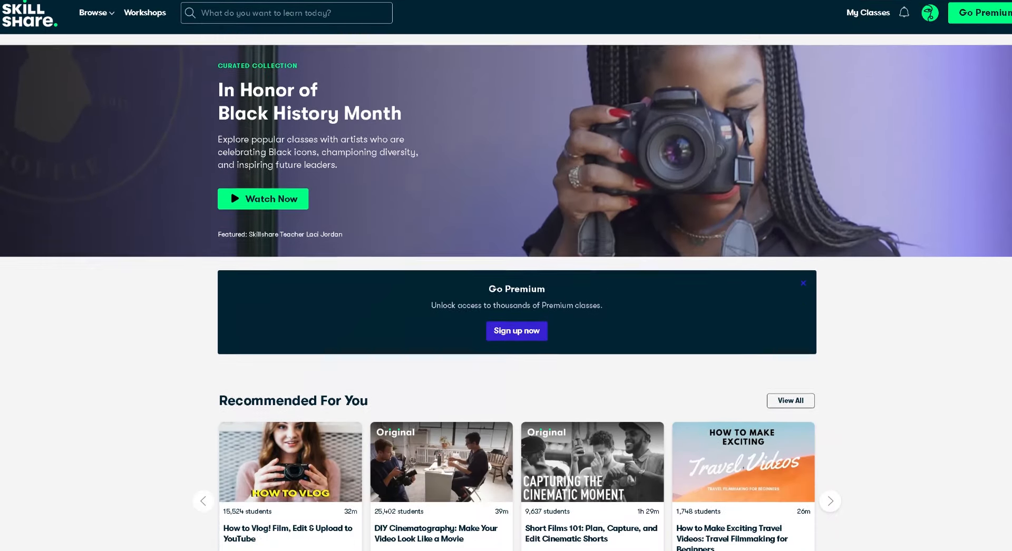
{"action": "scroll", "scroll_direction": "down", "scroll_amount": 3}
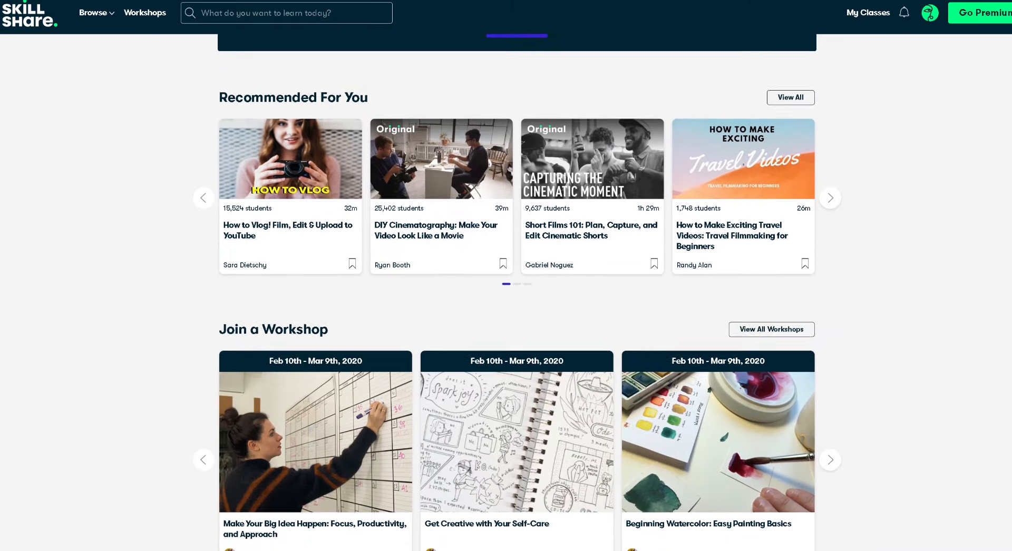
{"action": "scroll", "scroll_direction": "down", "scroll_amount": 3}
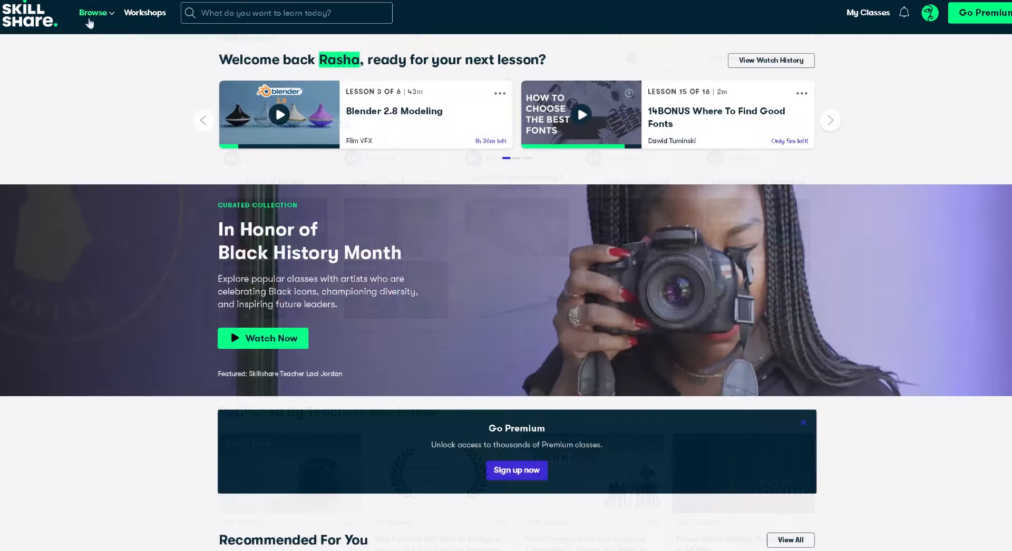
{"action": "left_click", "coordinate": [94, 13]}
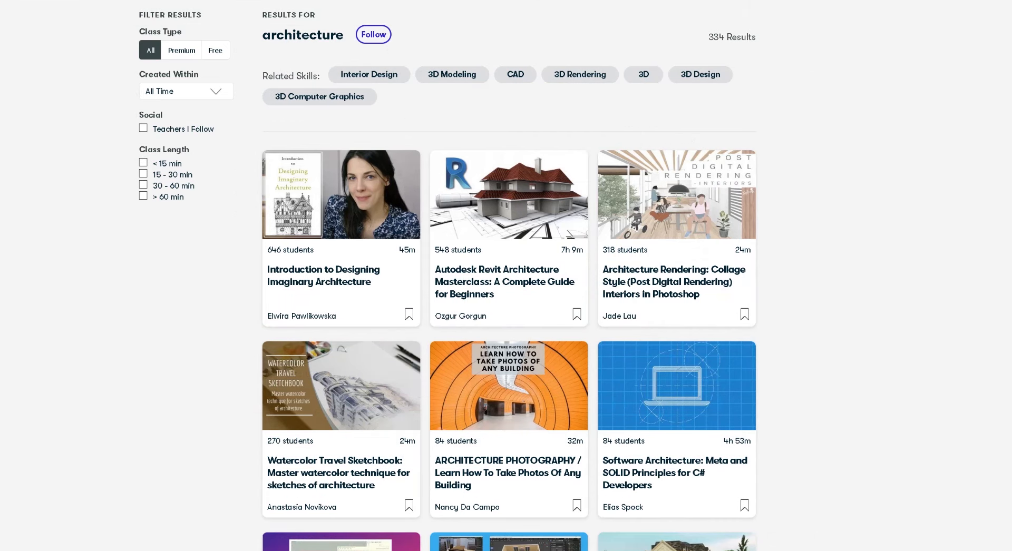
- Scroll through the architecture class results
{"action": "scroll", "scroll_direction": "down", "scroll_amount": 3}
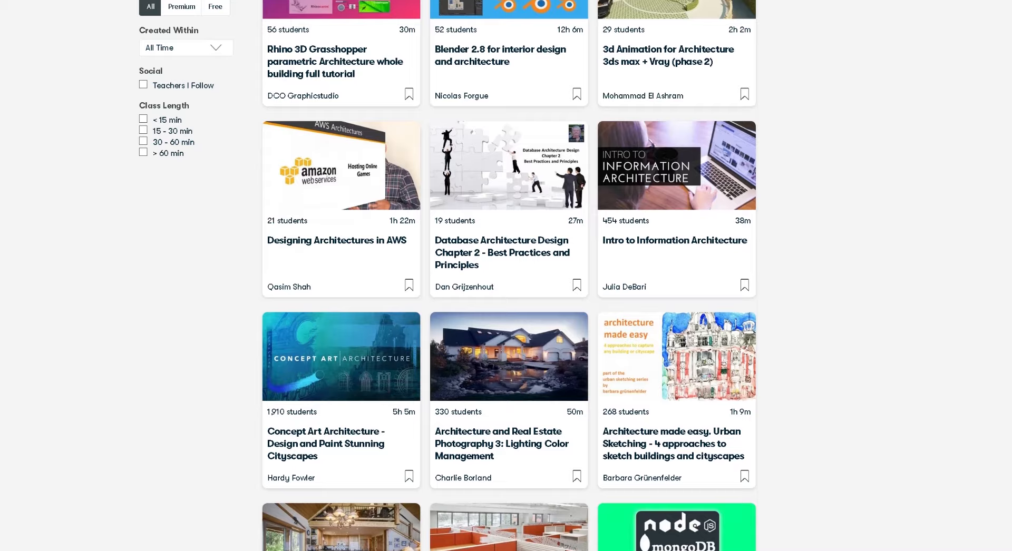
{"action": "scroll", "scroll_direction": "down", "scroll_amount": 3}
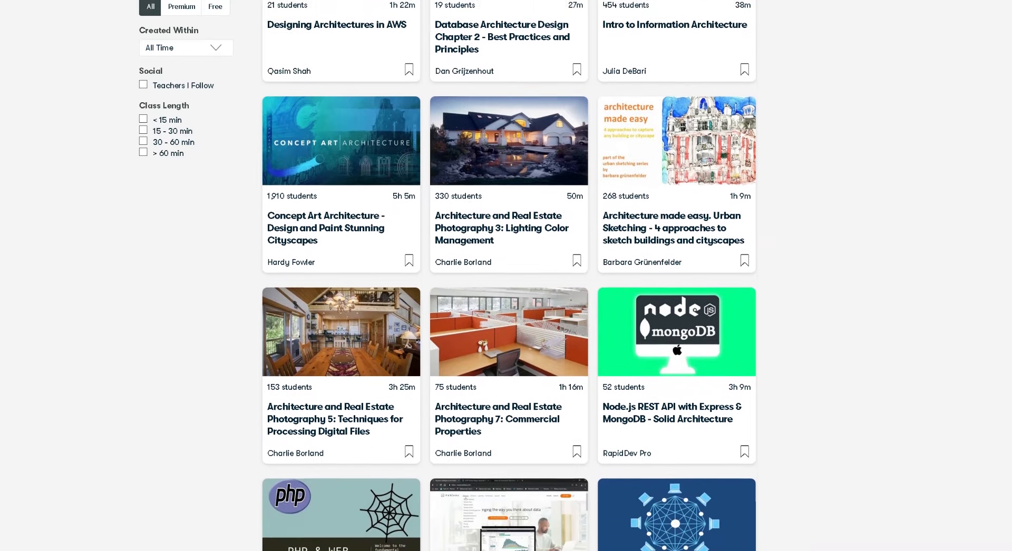
{"action": "scroll", "scroll_direction": "down", "scroll_amount": 3}
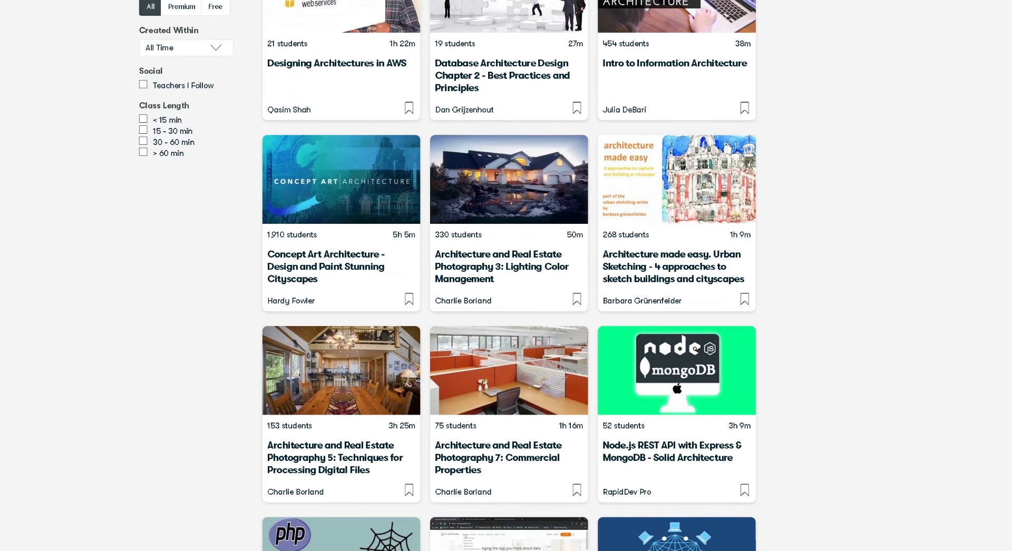
{"action": "scroll", "scroll_direction": "down", "scroll_amount": 3}
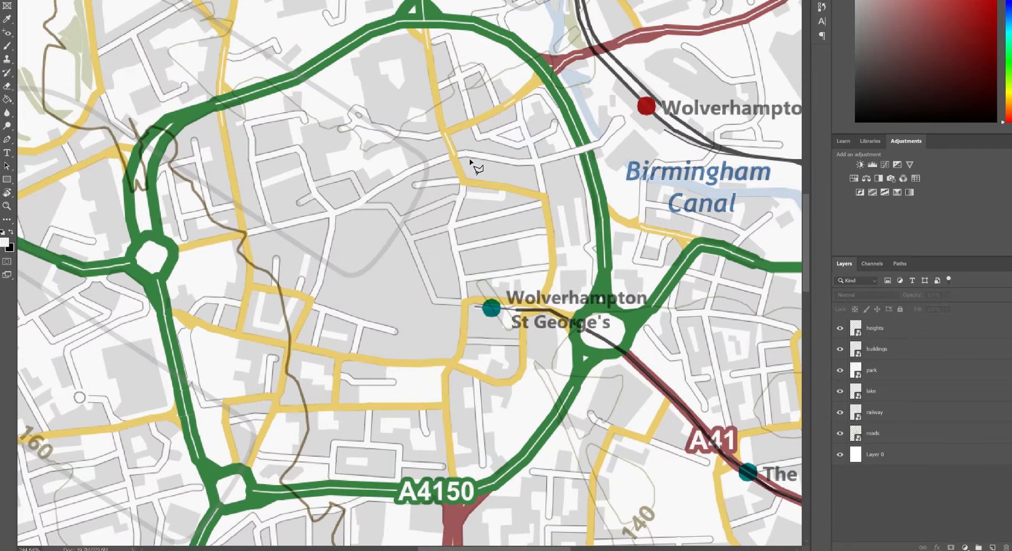
{"action": "mouse_move", "coordinate": [502, 170]}
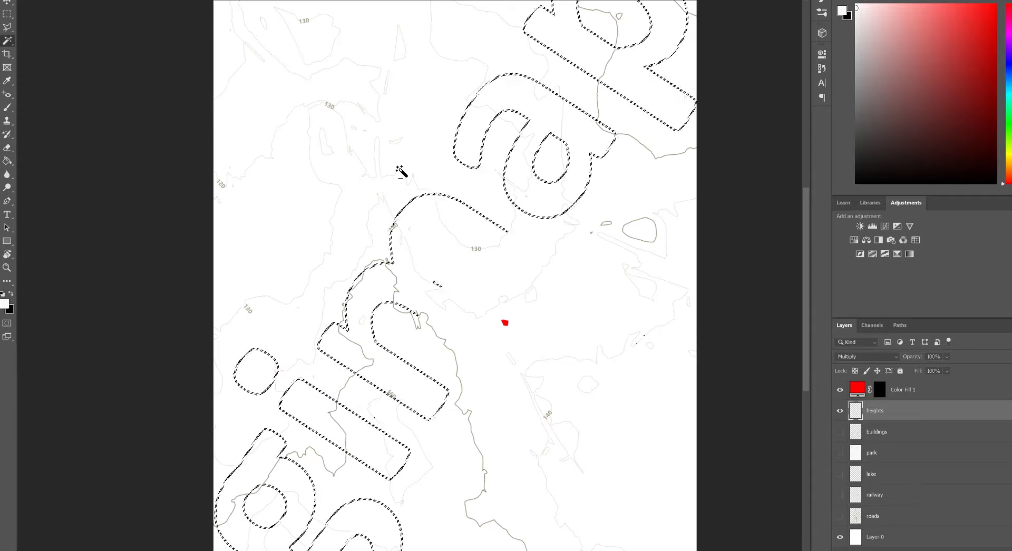
- Select the roads layer beneath the red colour fill in the Layers panel
{"action": "left_click", "coordinate": [878, 431]}
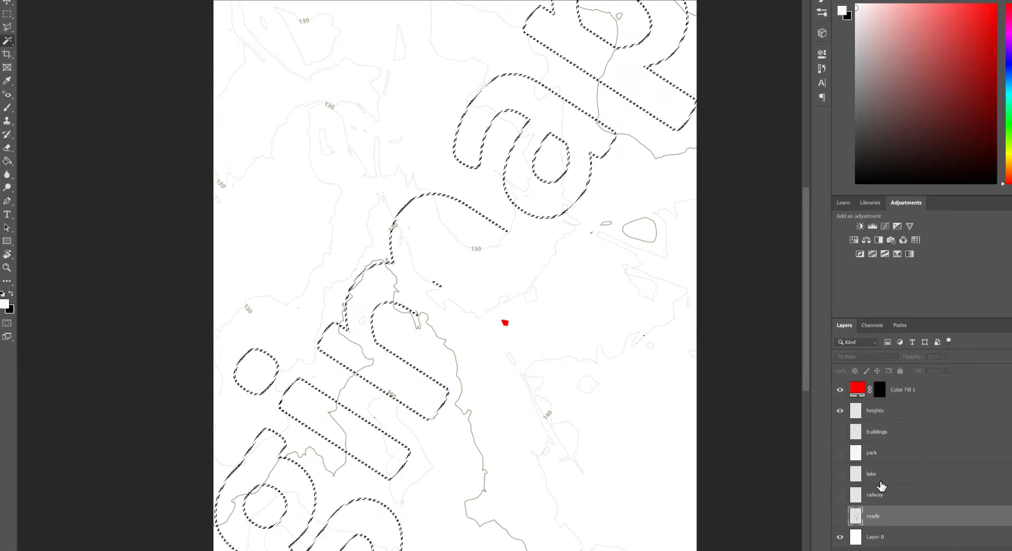
{"action": "left_click", "coordinate": [875, 410]}
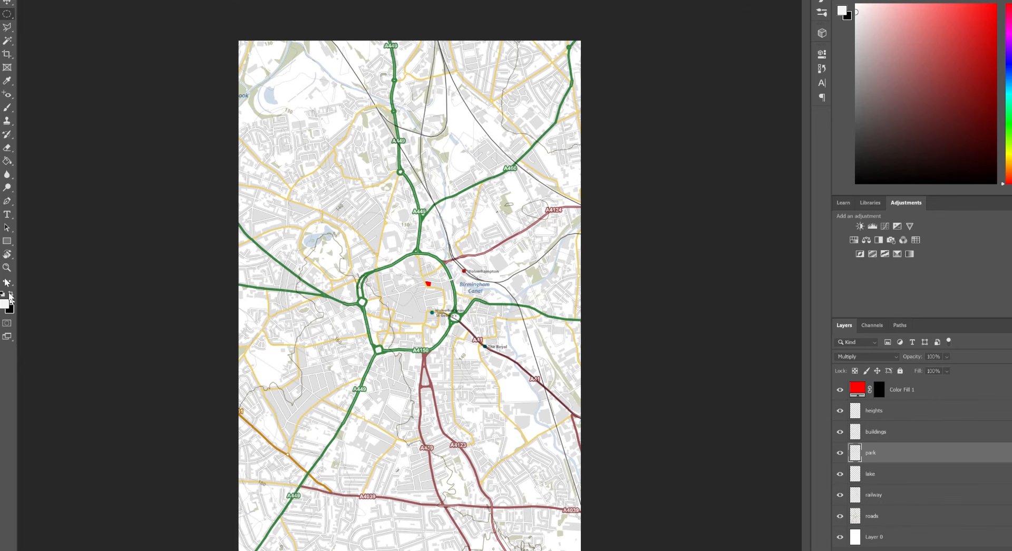
- Drag across the canvas of the railway-only site map
{"action": "left_click_drag", "start_coordinate": [401, 284], "coordinate": [548, 443]}
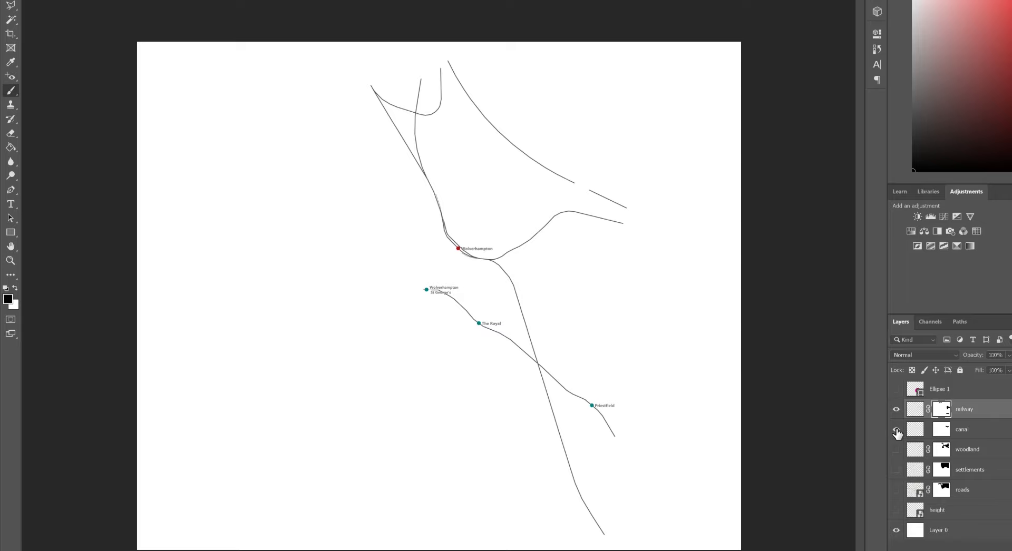
- Make the canal, woodland and settlements layers visible alongside the railway
{"action": "left_click", "coordinate": [896, 429]}
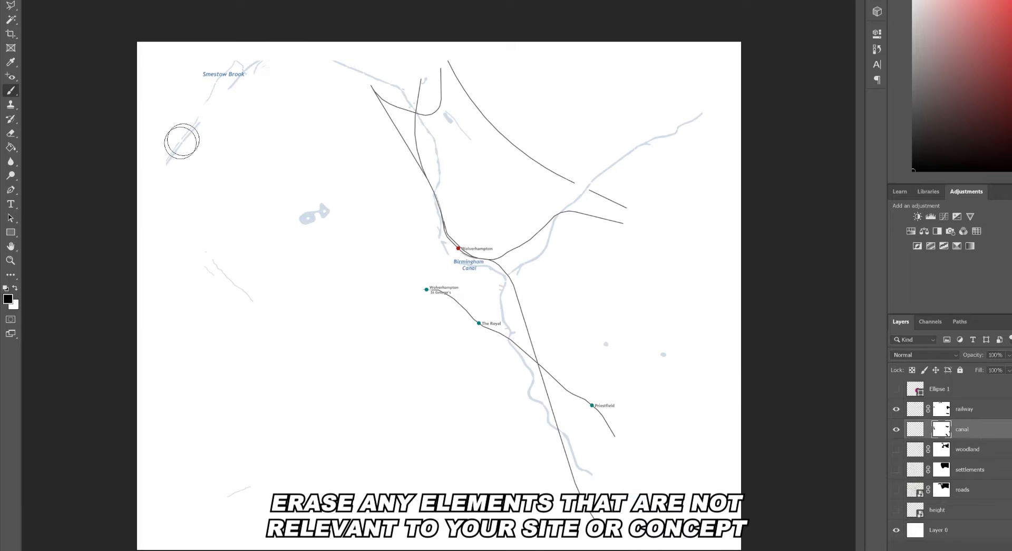
{"action": "left_click", "coordinate": [896, 449]}
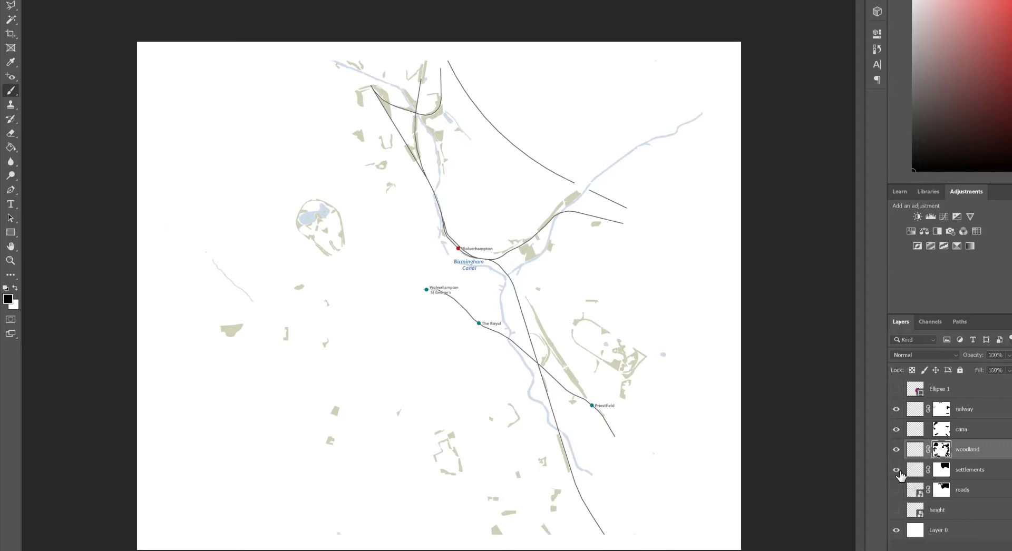
{"action": "left_click", "coordinate": [896, 470]}
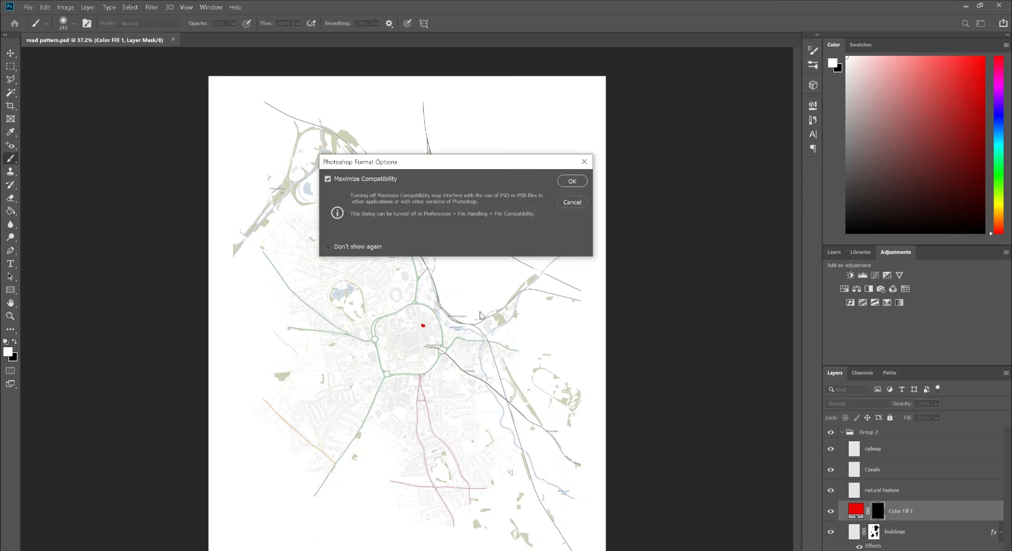
- Confirm the Photoshop Format Options to save the road pattern file with maximum compatibility
{"action": "left_click", "coordinate": [571, 181]}
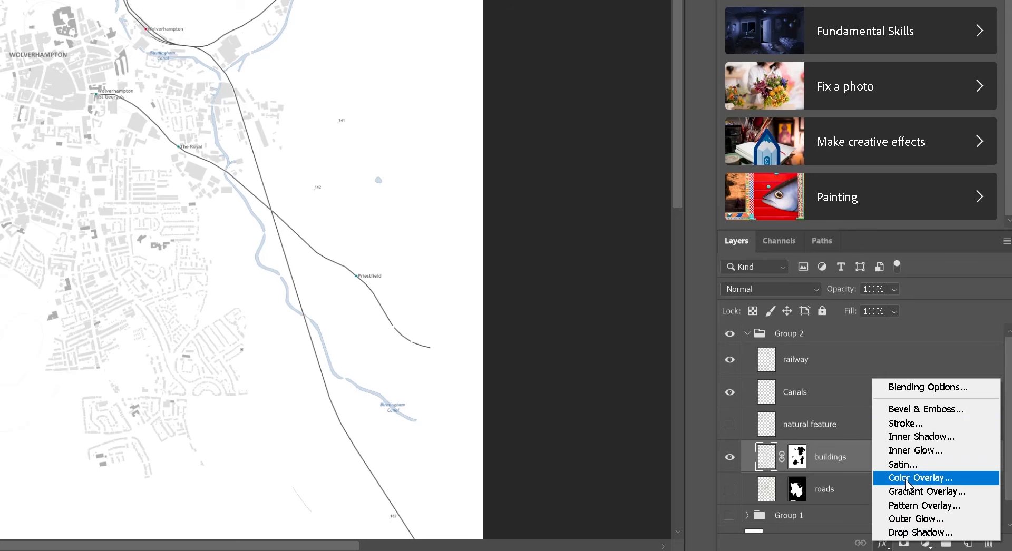
- Add a Color Overlay to the buildings layer and brush out the stray lettering on its mask
{"action": "left_click", "coordinate": [919, 477]}
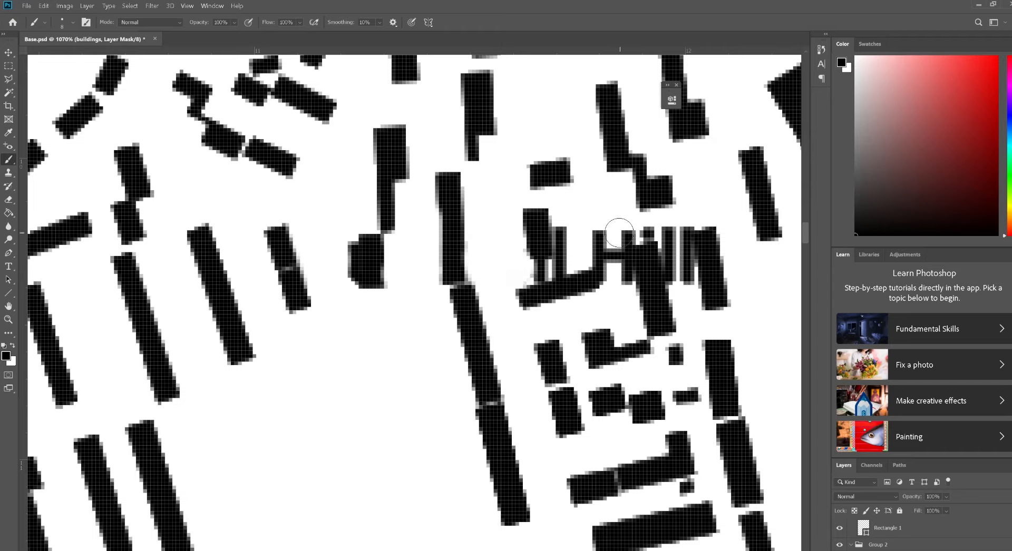
{"action": "left_click_drag", "start_coordinate": [619, 231], "coordinate": [681, 274]}
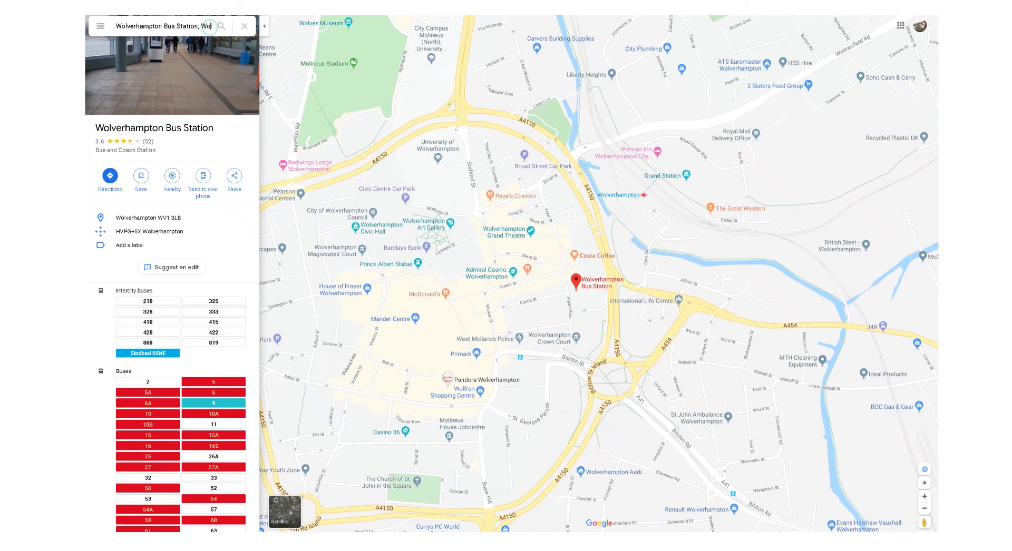
- Turn on the Traffic layer, switch to Typical traffic and choose a different day
{"action": "type", "text": "tra"}
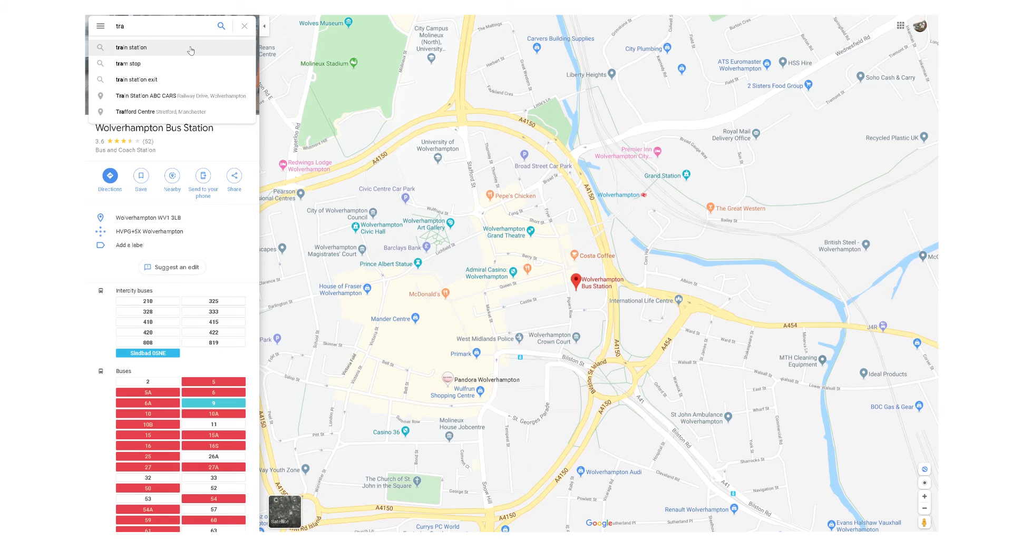
{"action": "left_click", "coordinate": [243, 25]}
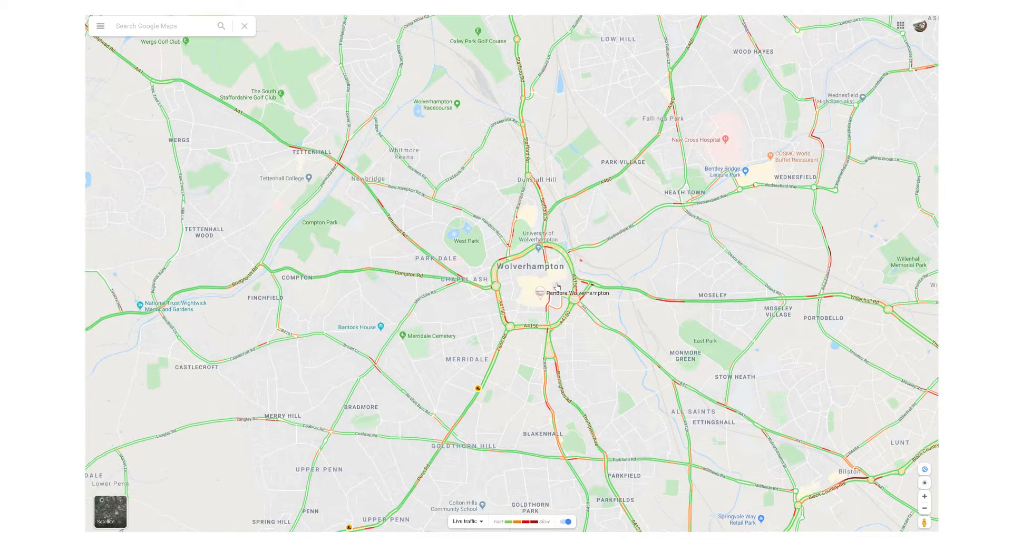
{"action": "left_click", "coordinate": [466, 522]}
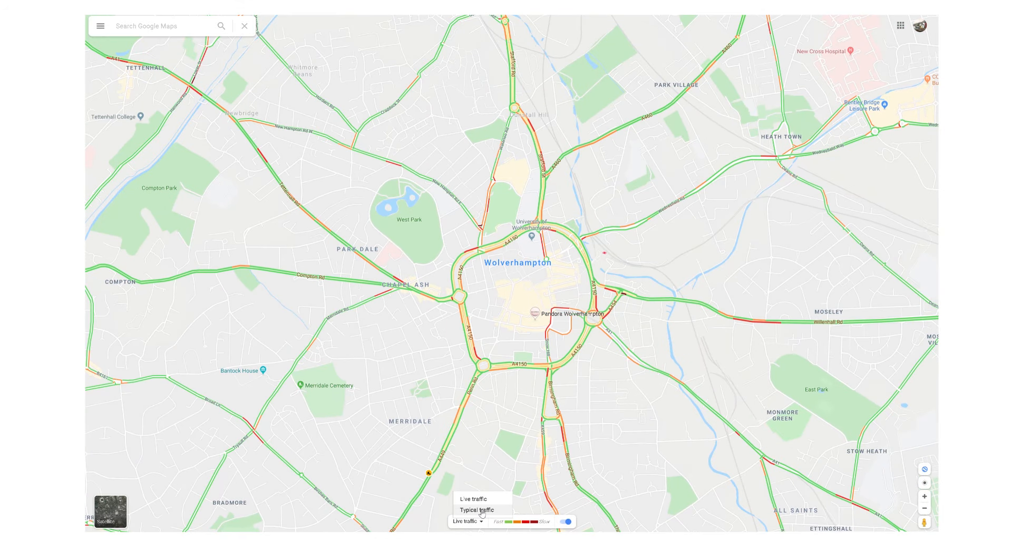
{"action": "left_click", "coordinate": [477, 510]}
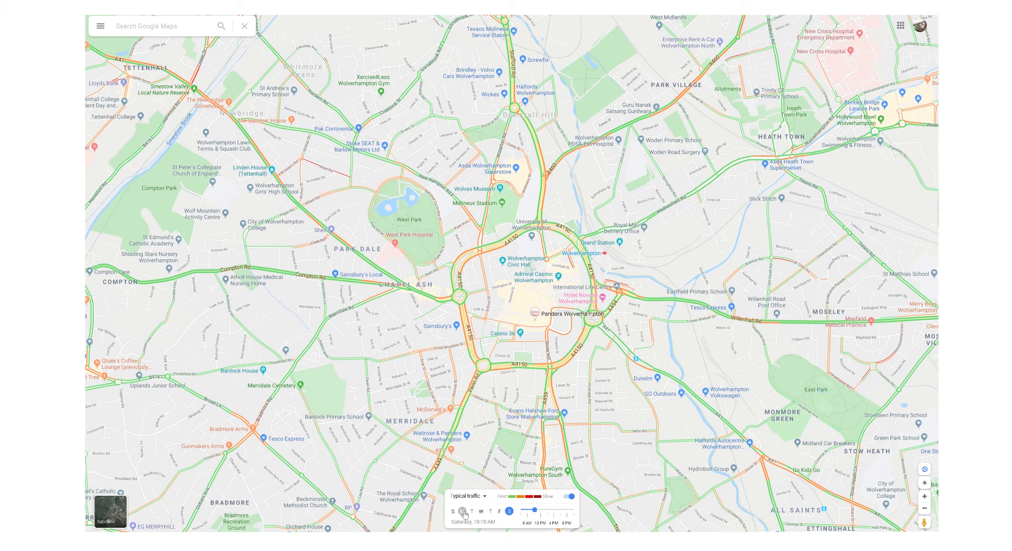
{"action": "left_click", "coordinate": [463, 511]}
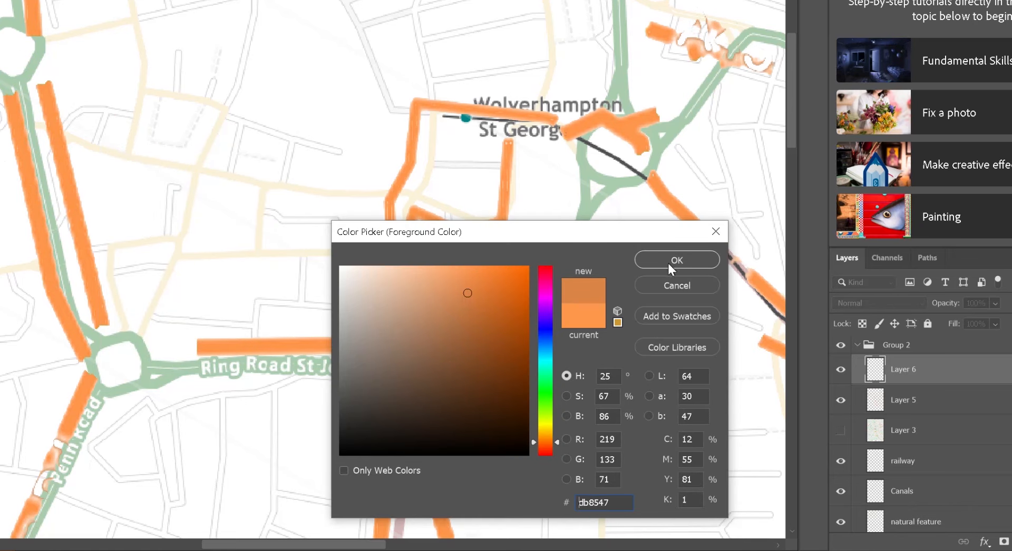
- Confirm orange #db8547 and paint a traffic route along Ring Road St Peters on Layer 6
{"action": "left_click", "coordinate": [676, 259]}
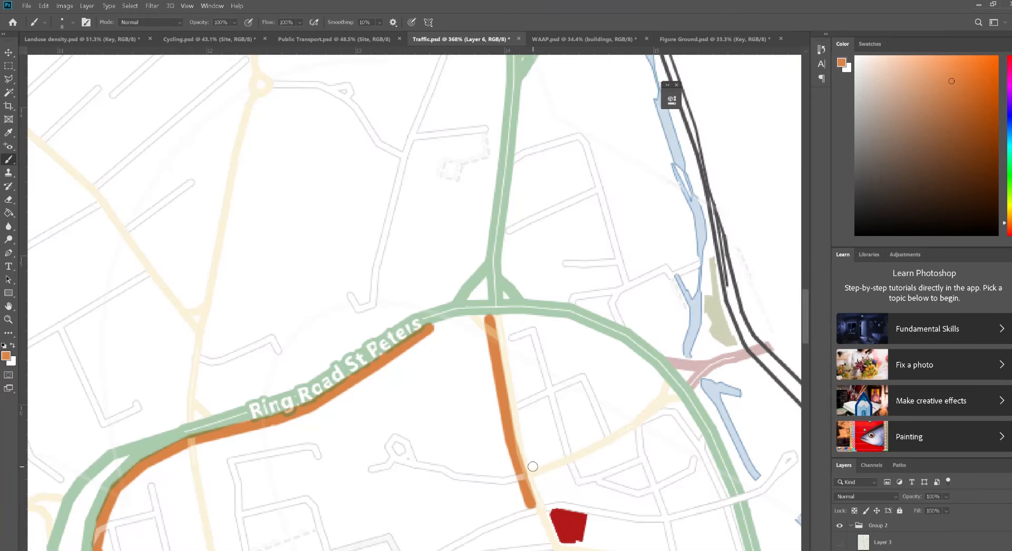
{"action": "left_click_drag", "start_coordinate": [507, 313], "coordinate": [532, 468]}
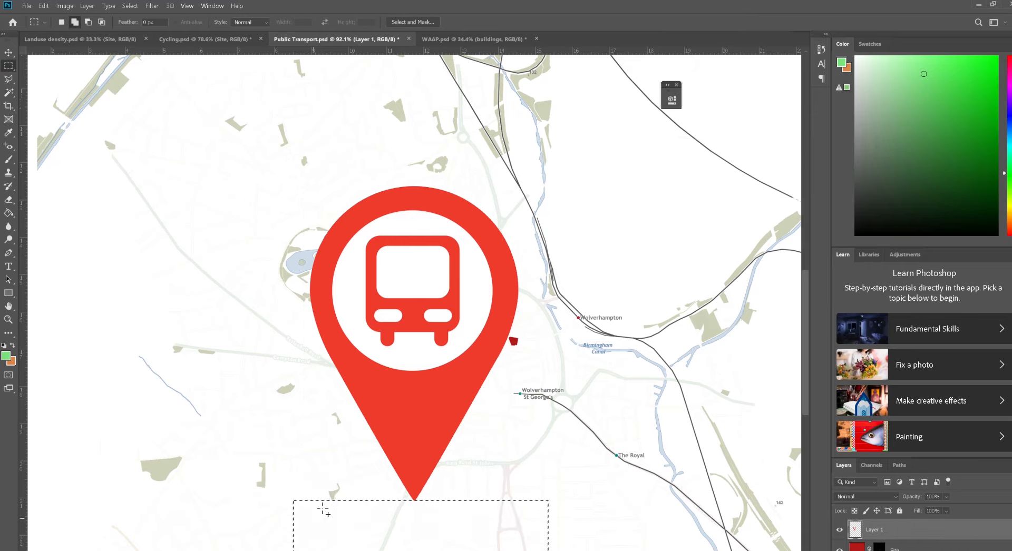
- Rename the bus icon layer to 'Bus stop'
{"action": "left_click", "coordinate": [394, 320]}
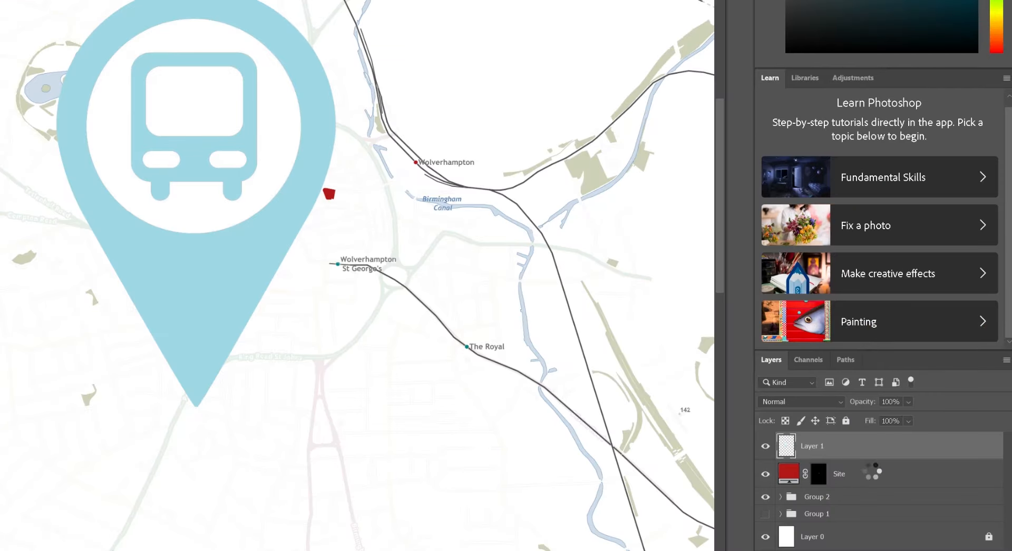
{"action": "double_click", "coordinate": [811, 445]}
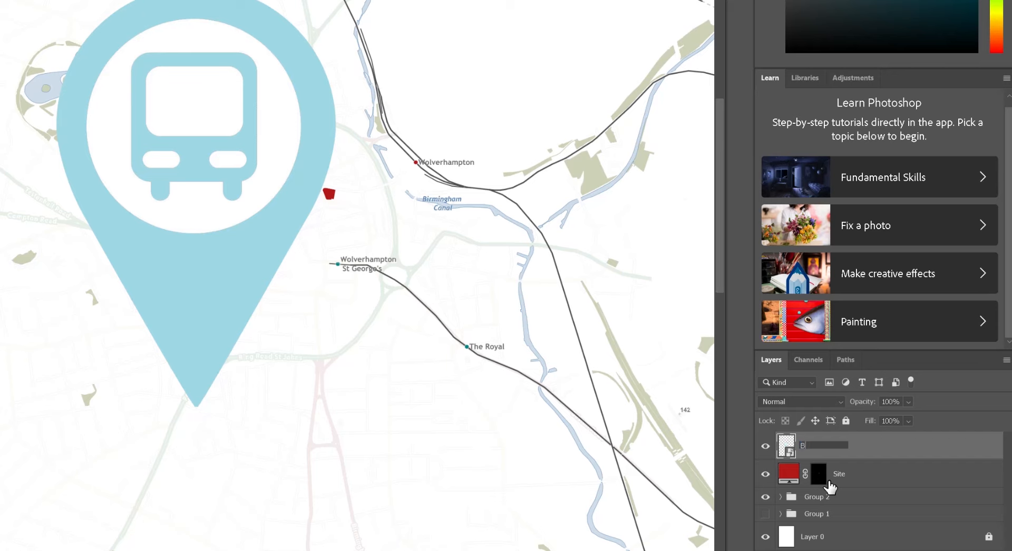
{"action": "type", "text": "Bus stop"}
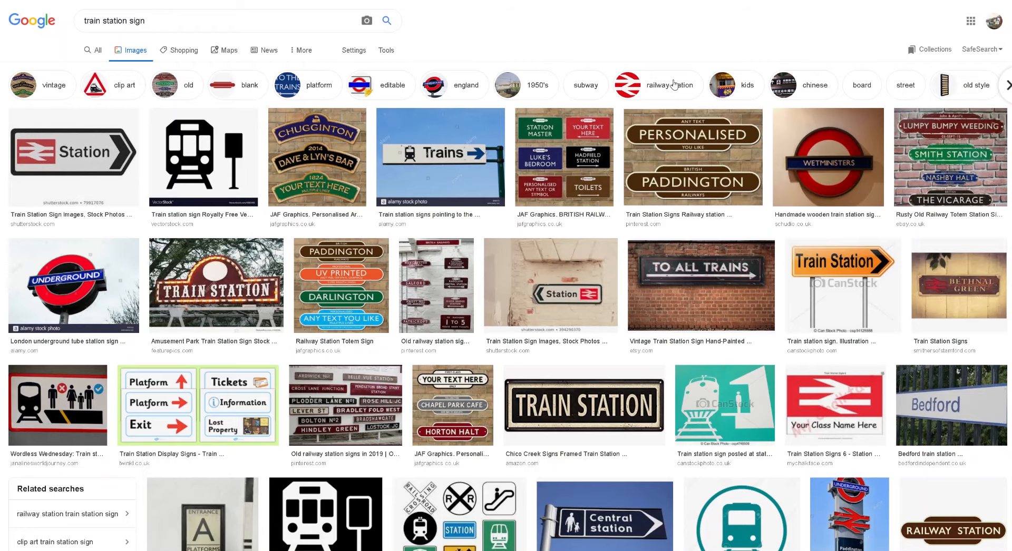
- Narrow Google Images to railway station signs and open the British Rail logo
{"action": "left_click", "coordinate": [658, 84]}
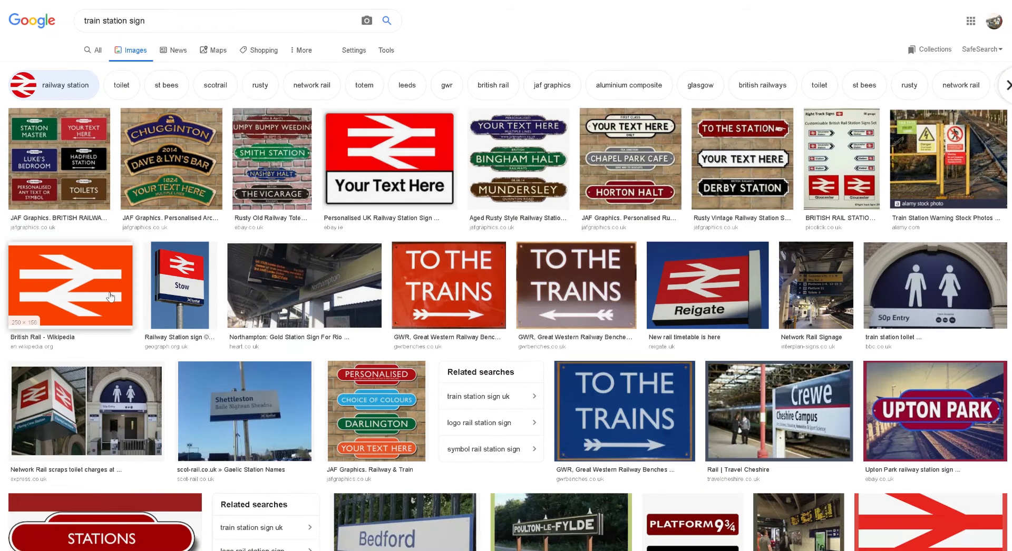
{"action": "left_click", "coordinate": [70, 284]}
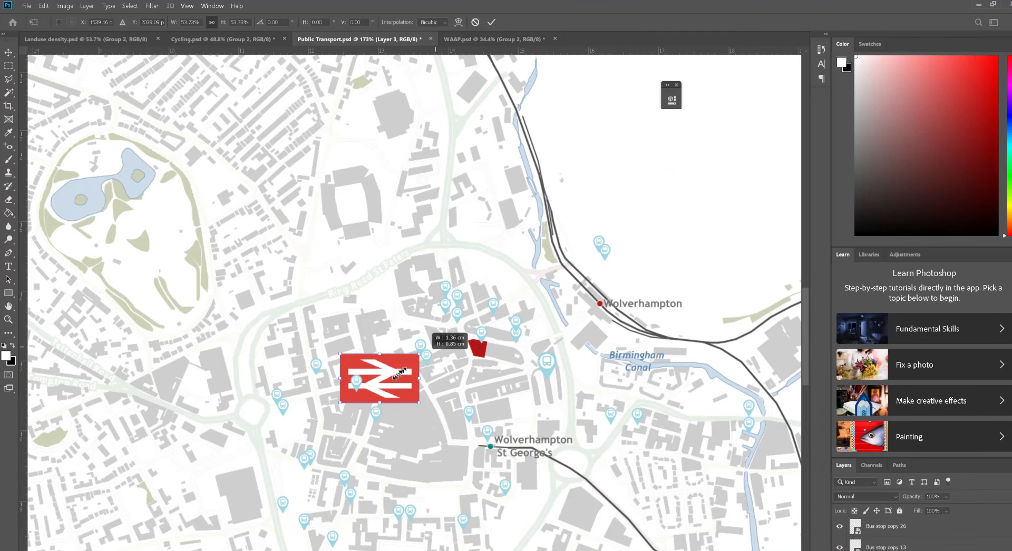
- Shrink the British Rail logo over the station, then search 'bolt sign' and open a lightning-bolt image
{"action": "left_click_drag", "start_coordinate": [380, 377], "coordinate": [588, 306]}
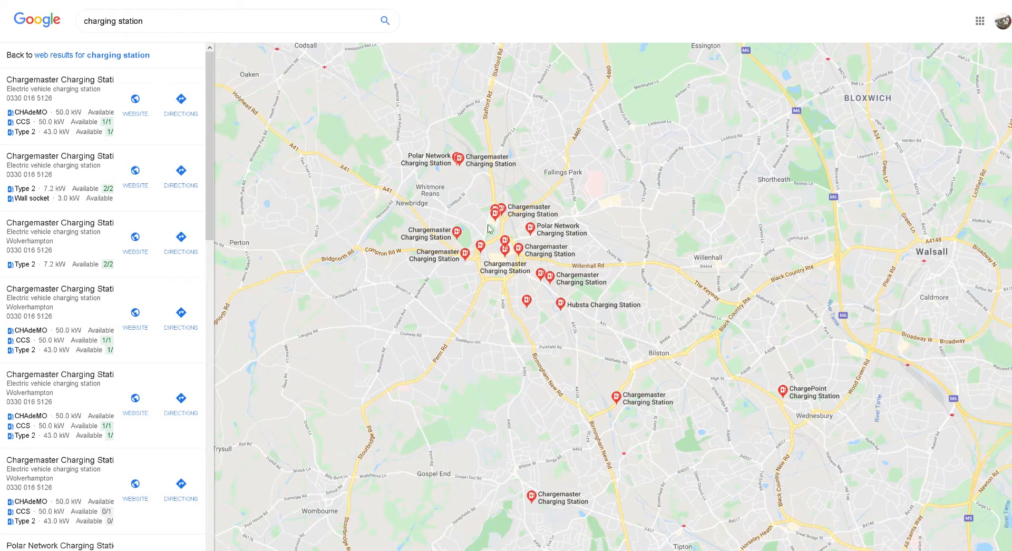
{"action": "type", "text": "bolt sign"}
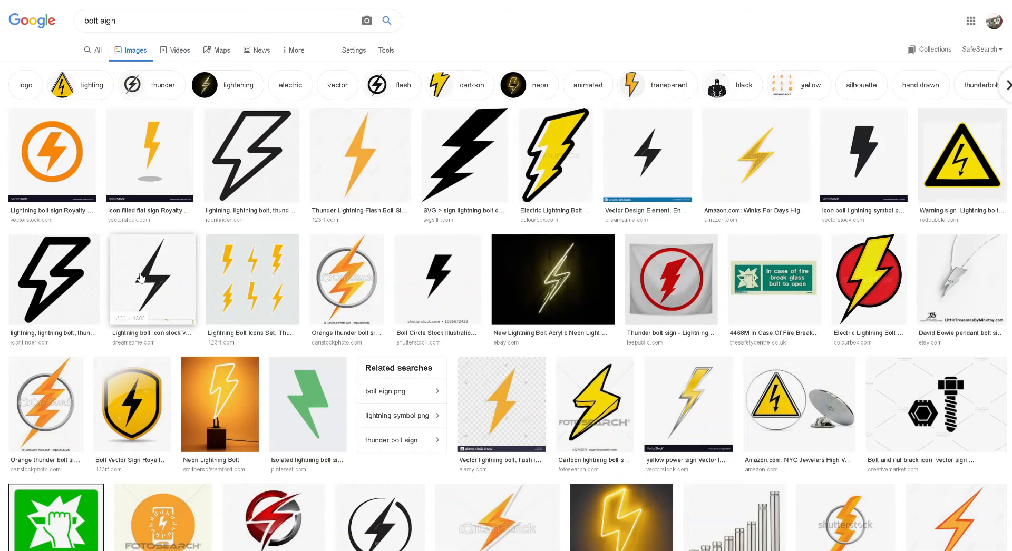
{"action": "left_click", "coordinate": [51, 153]}
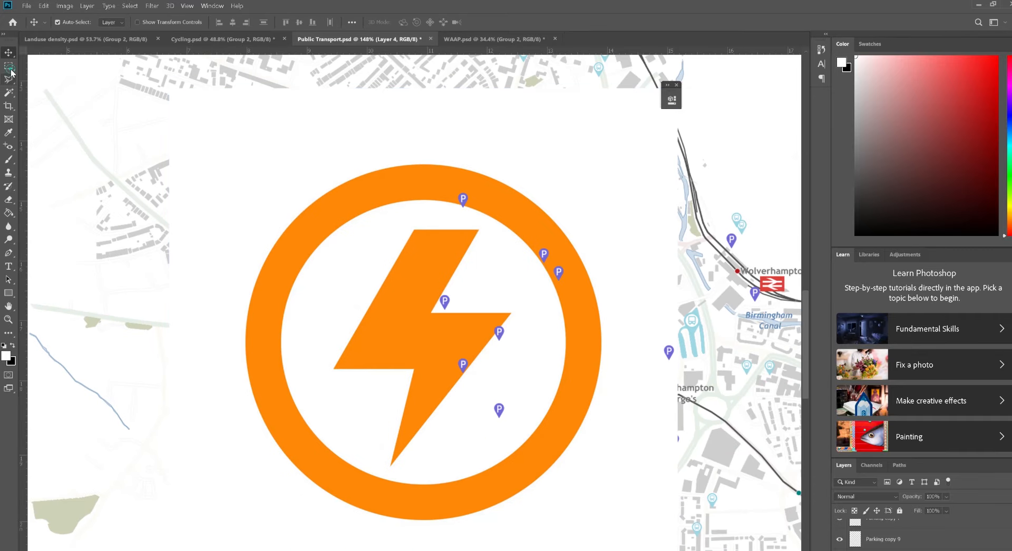
- Pick a toolbar tool after pasting the lightning-bolt icon into Public Transport.psd
{"action": "left_click", "coordinate": [10, 65]}
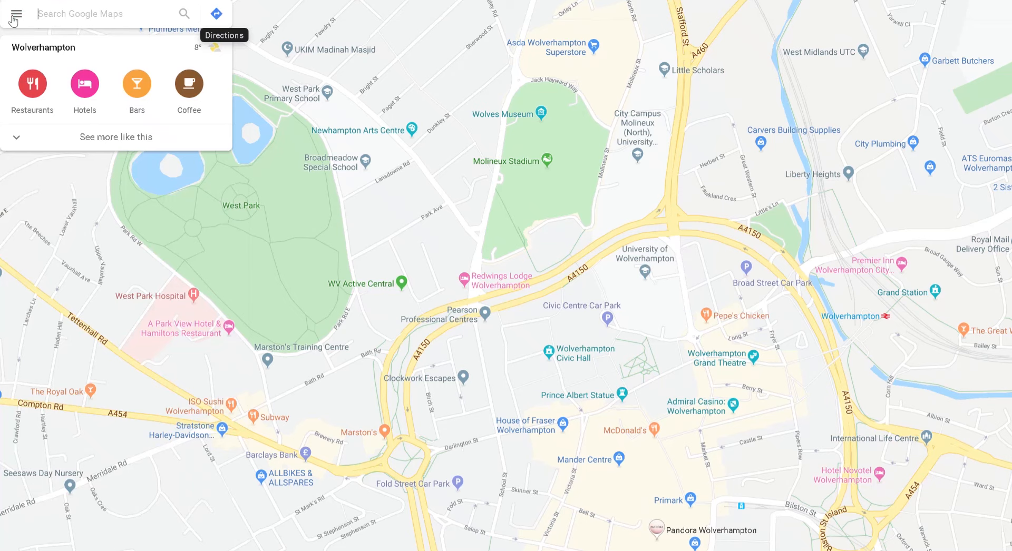
- Switch Google Maps to the Bicycling layer over central Wolverhampton
{"action": "left_click", "coordinate": [14, 14]}
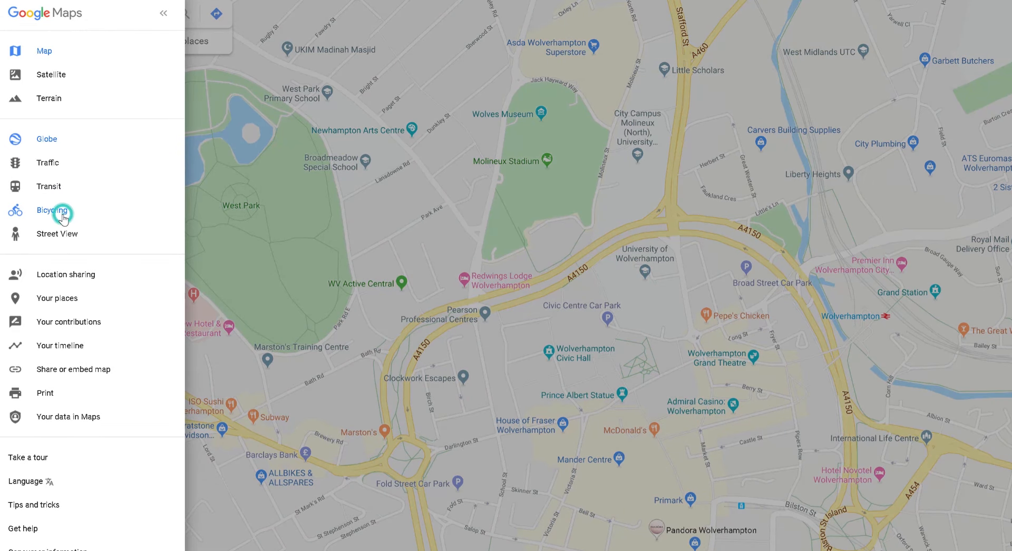
{"action": "left_click", "coordinate": [52, 210]}
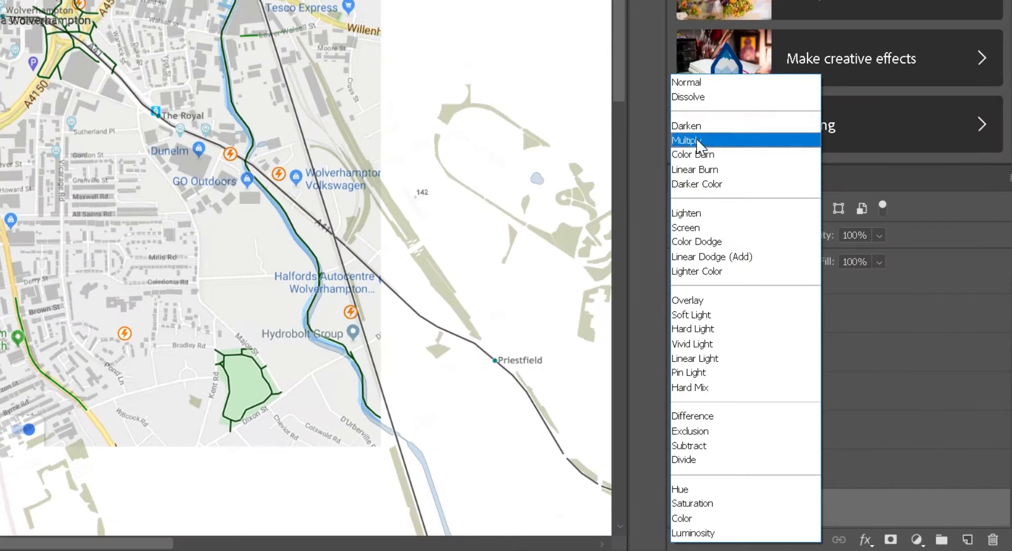
- Set the pasted cycling screenshot layer from Multiply through Vivid Light to Difference blending
{"action": "left_click", "coordinate": [689, 140]}
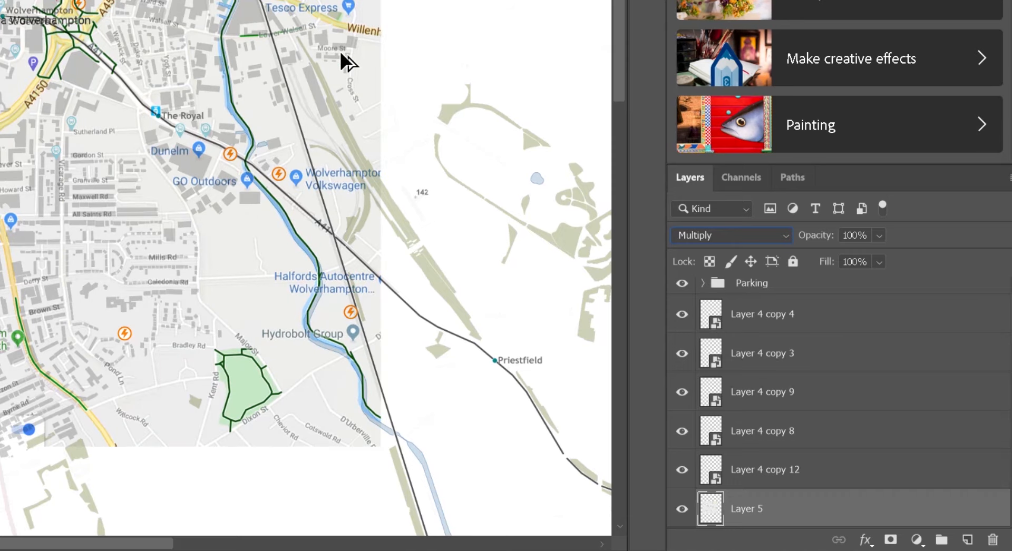
{"action": "left_click", "coordinate": [729, 235]}
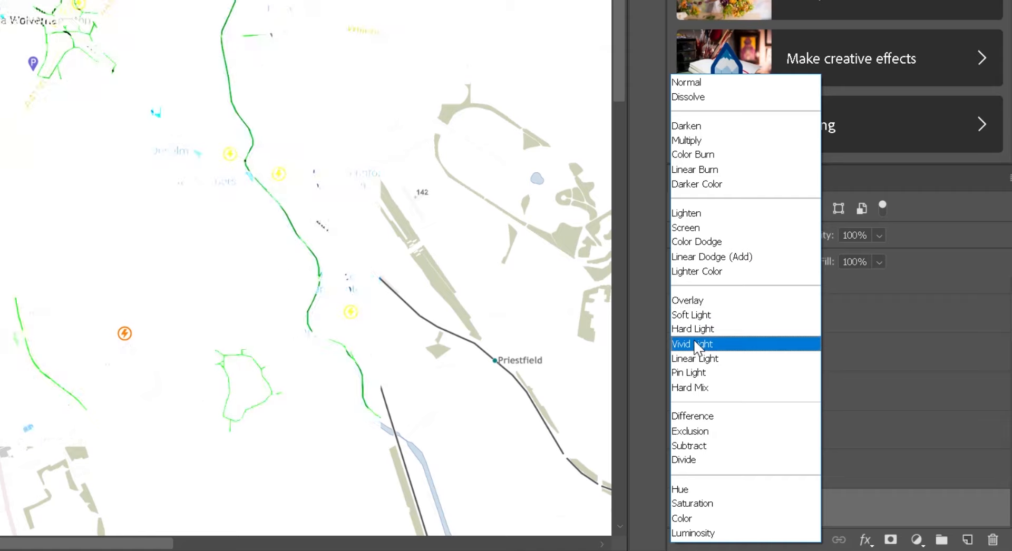
{"action": "mouse_move", "coordinate": [689, 372]}
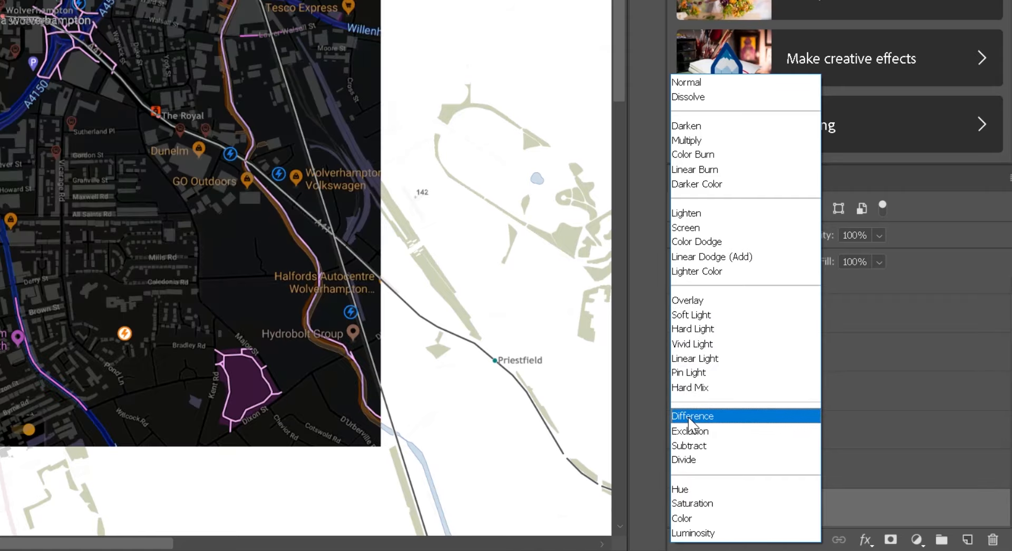
{"action": "left_click", "coordinate": [691, 415]}
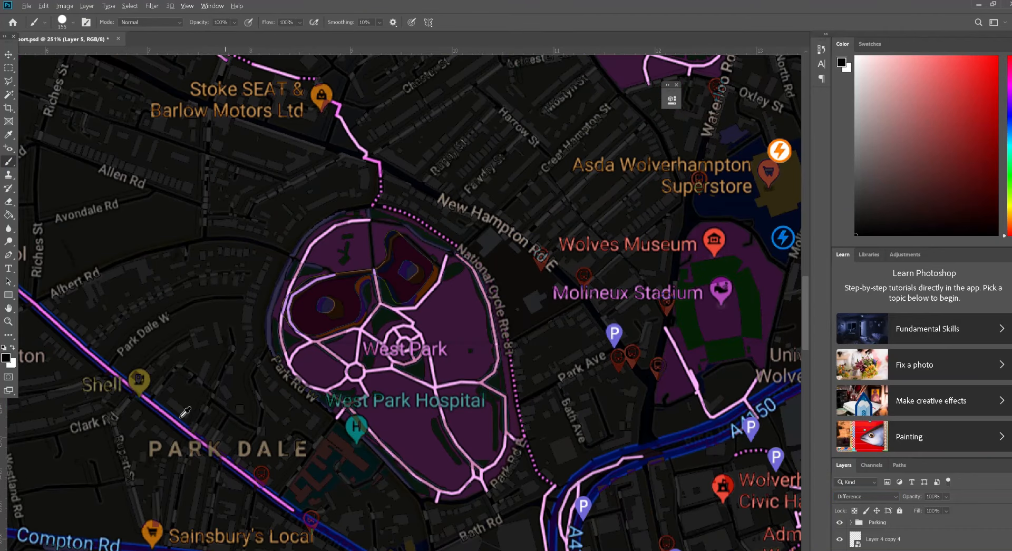
- Trace pink cycle routes with 165% brush spacing for dots and Free Transform them onto the base map
{"action": "left_click", "coordinate": [9, 55]}
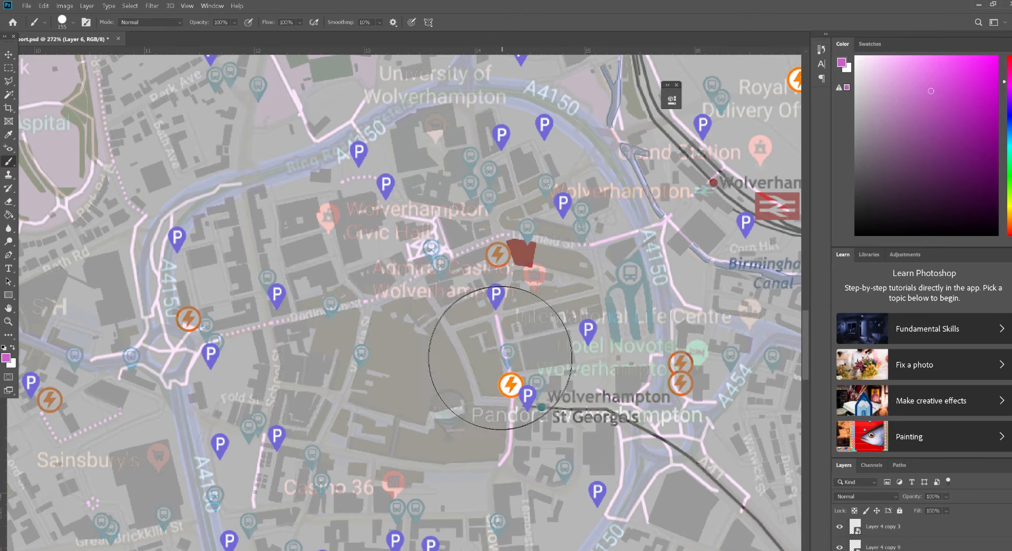
{"action": "mouse_move", "coordinate": [721, 398]}
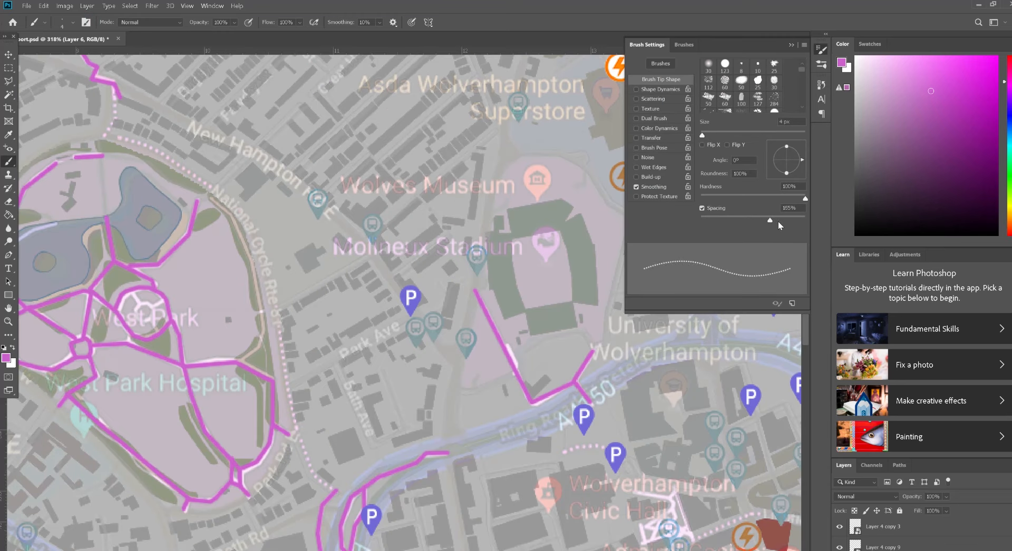
{"action": "left_click_drag", "start_coordinate": [769, 220], "coordinate": [798, 220]}
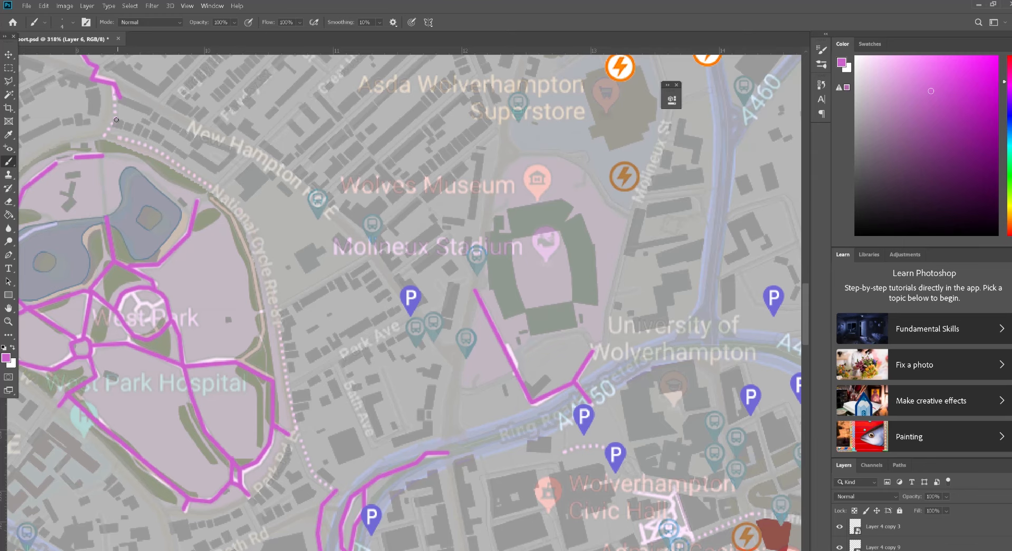
{"action": "mouse_move", "coordinate": [143, 144]}
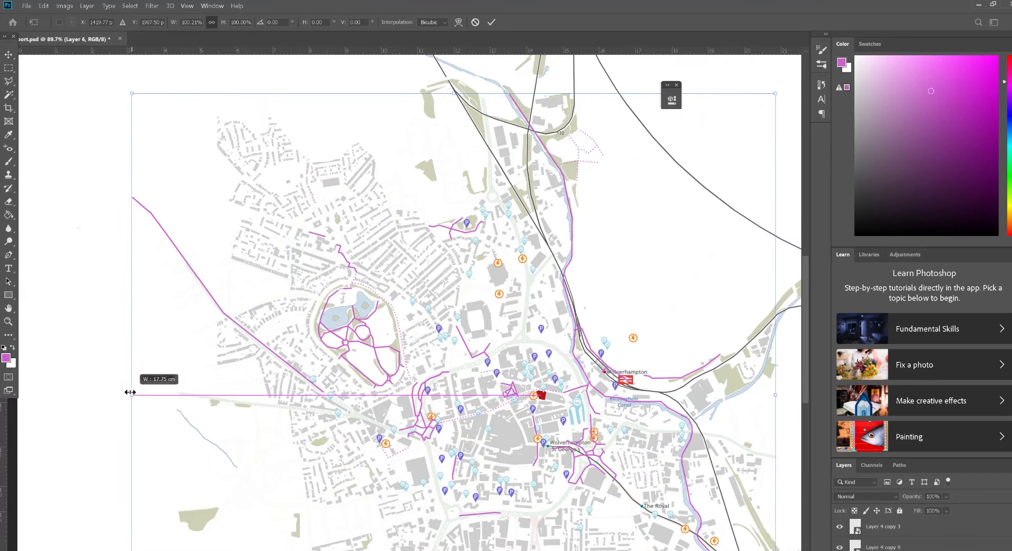
{"action": "left_click_drag", "start_coordinate": [132, 392], "coordinate": [129, 386]}
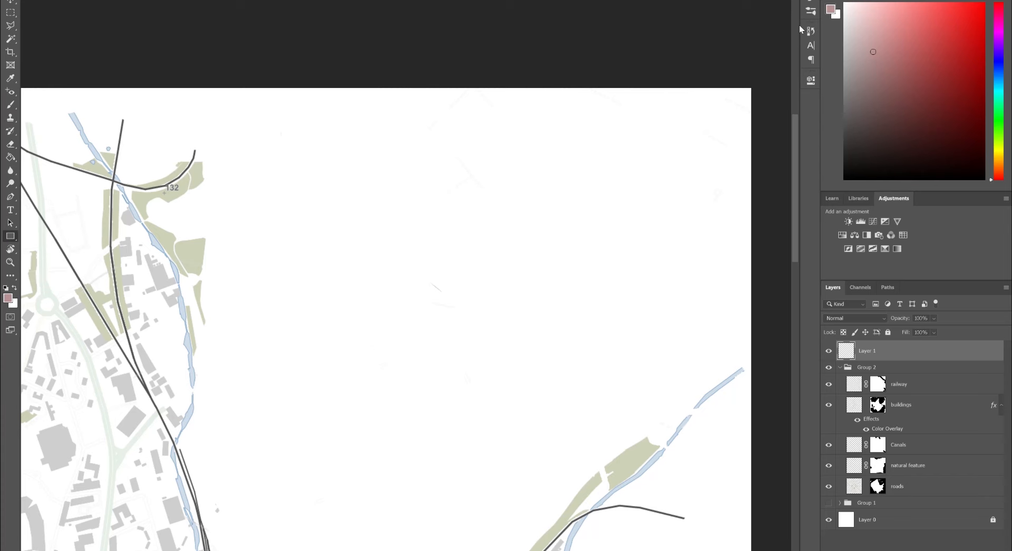
- Draw a key swatch rectangle and give the second swatch a light green colour overlay
{"action": "left_click_drag", "start_coordinate": [489, 113], "coordinate": [505, 129]}
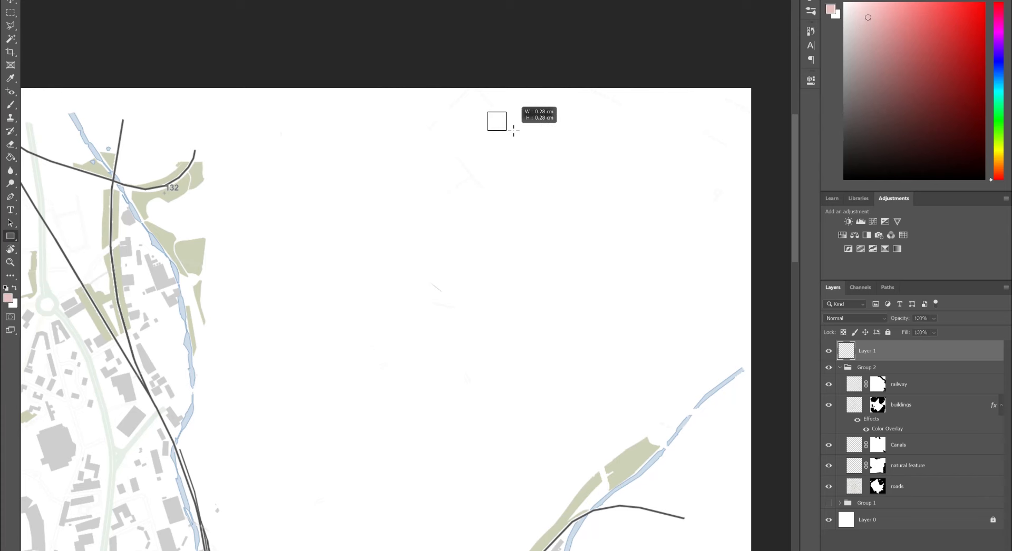
{"action": "left_click_drag", "start_coordinate": [496, 121], "coordinate": [529, 130]}
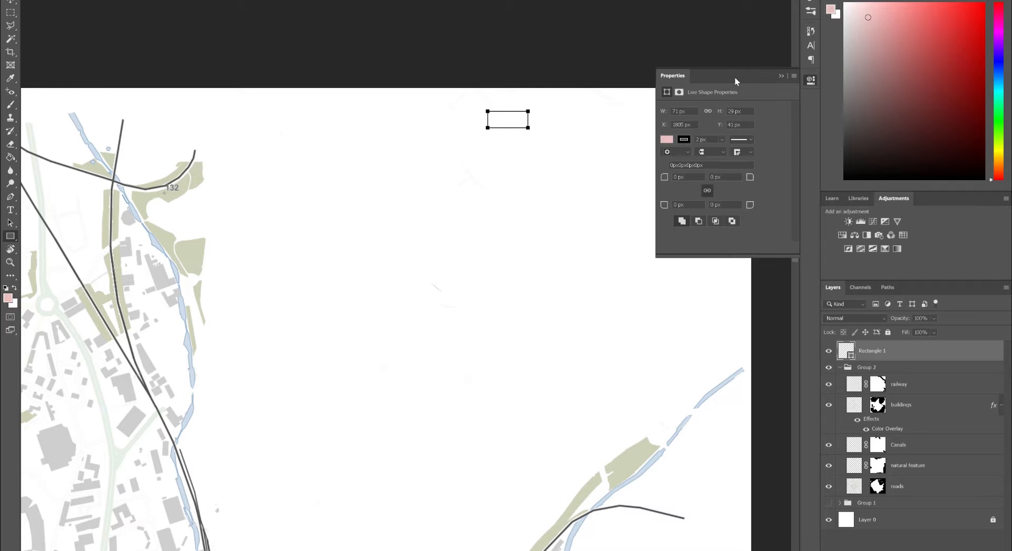
{"action": "left_click", "coordinate": [666, 139]}
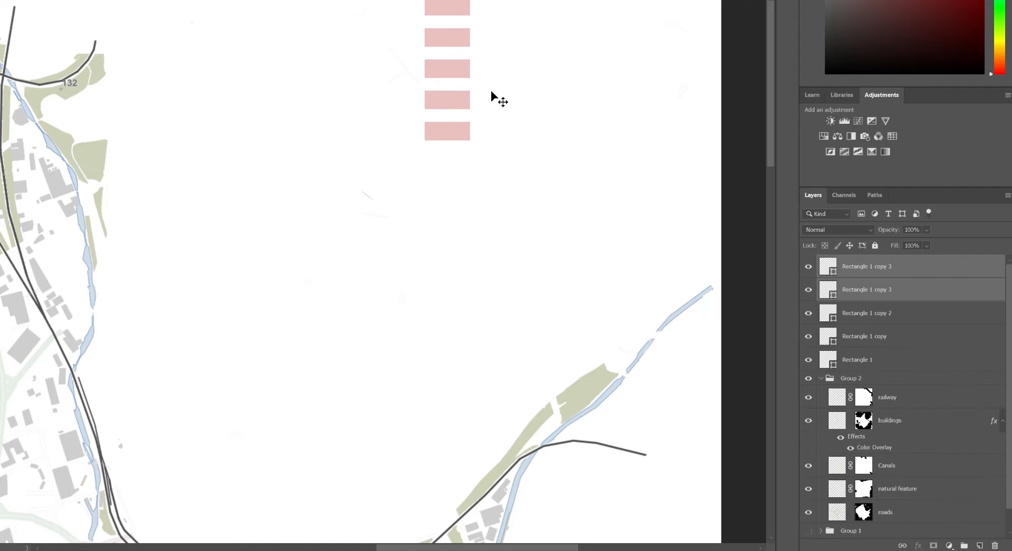
{"action": "left_click", "coordinate": [864, 335]}
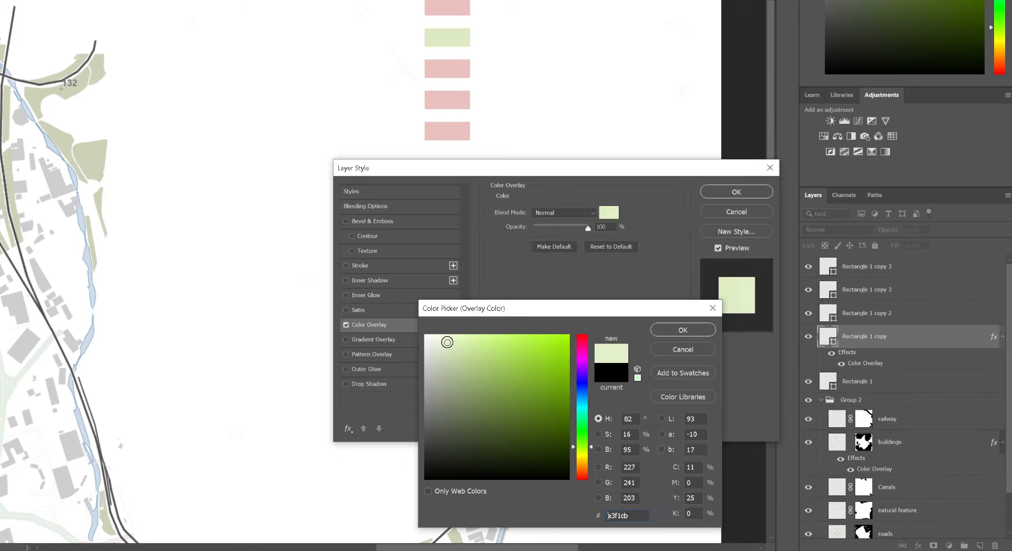
{"action": "left_click", "coordinate": [682, 330]}
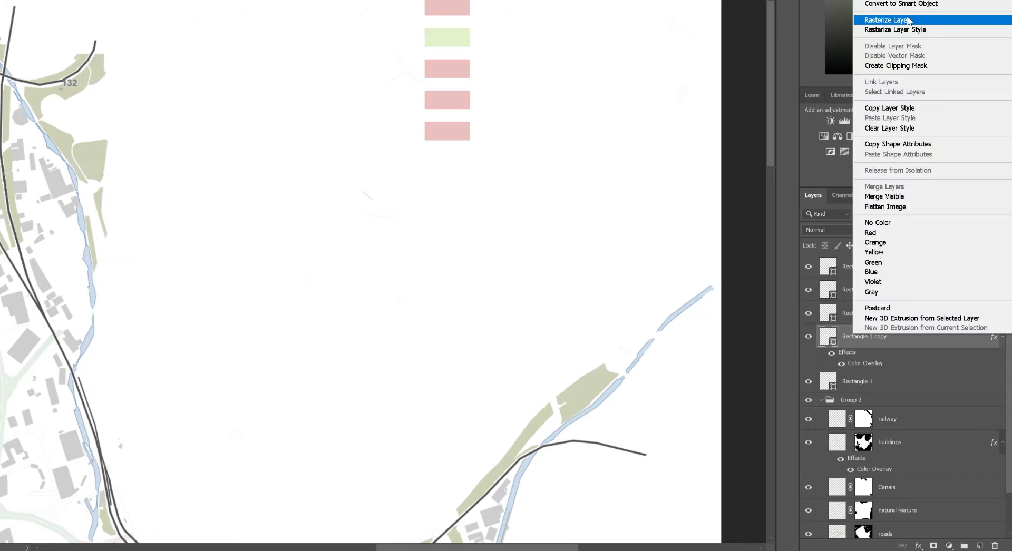
{"action": "mouse_move", "coordinate": [890, 107]}
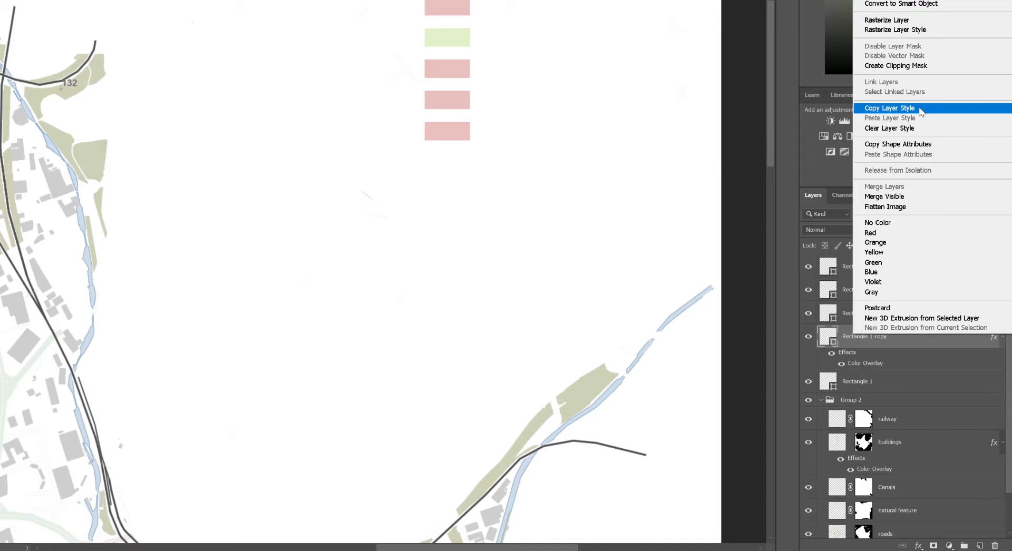
- Shift-select the remaining key rectangles and Paste Layer Style onto them
{"action": "left_click", "coordinate": [890, 108]}
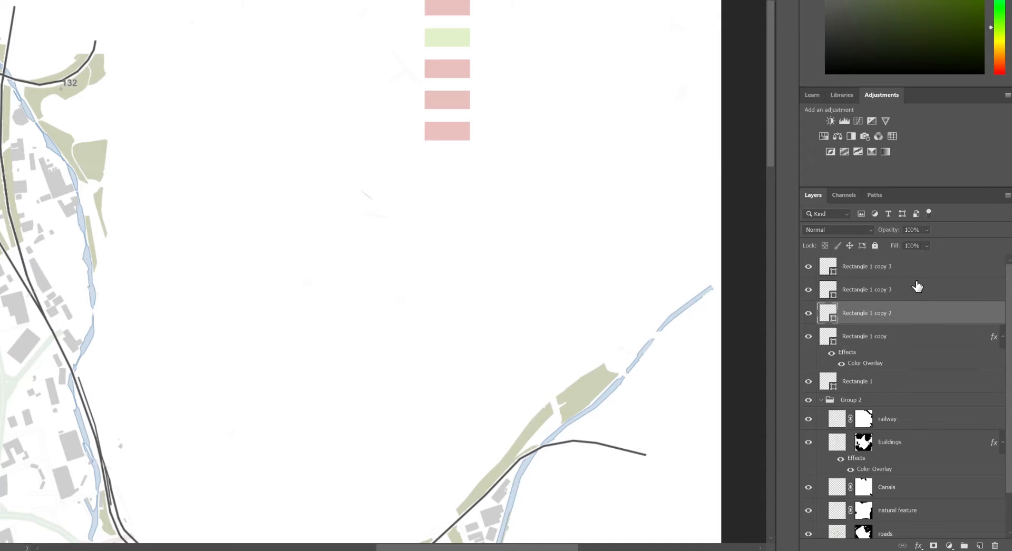
{"action": "left_click", "coordinate": [867, 266]}
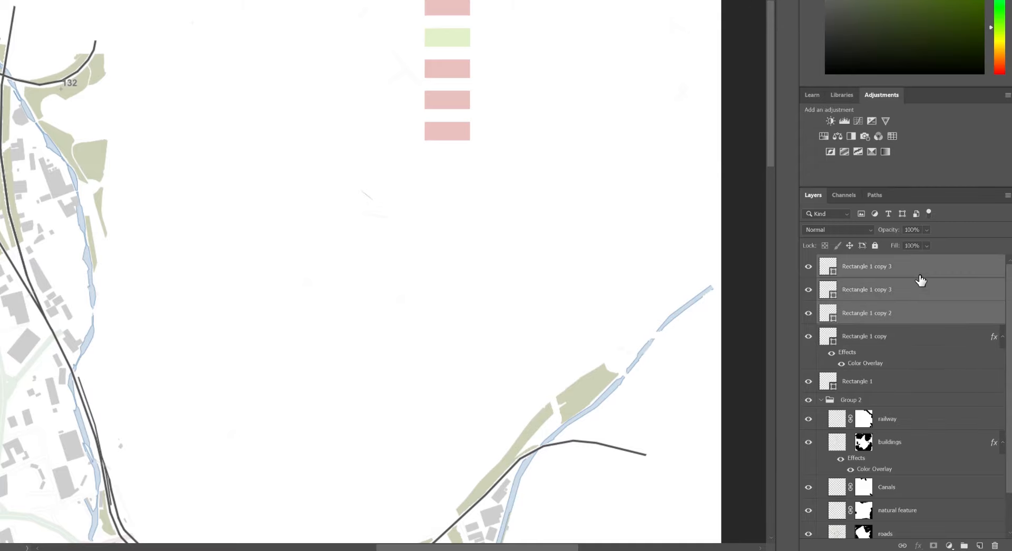
{"action": "right_click", "coordinate": [867, 265]}
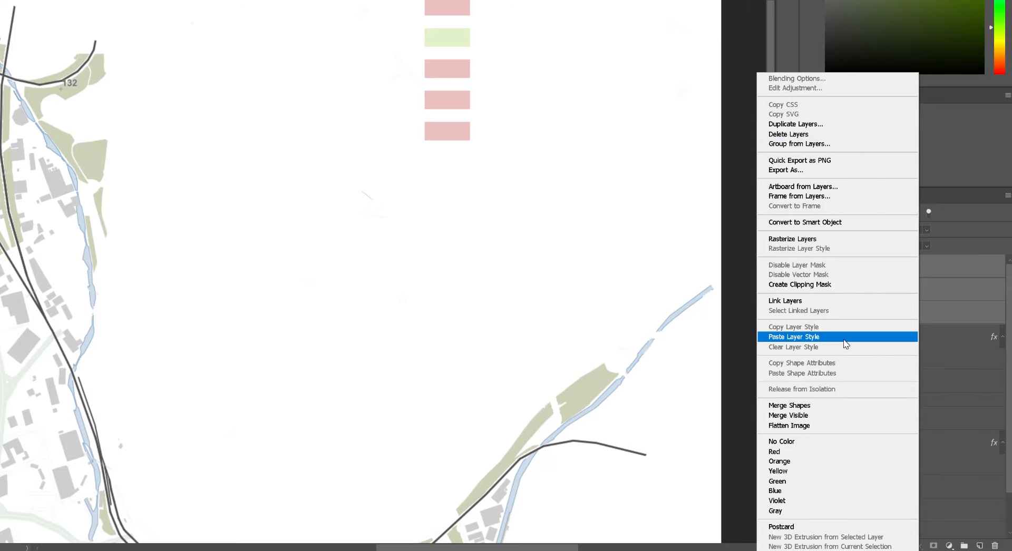
{"action": "left_click", "coordinate": [793, 336]}
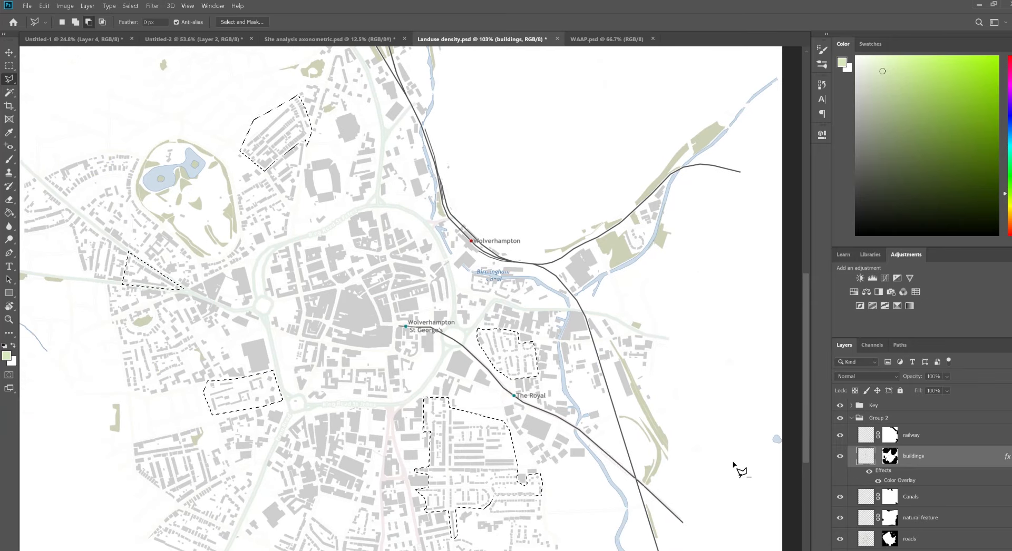
- Copy the housing blocks to a new layer with a pink residential overlay, then select another block
{"action": "key", "text": "ctrl+v"}
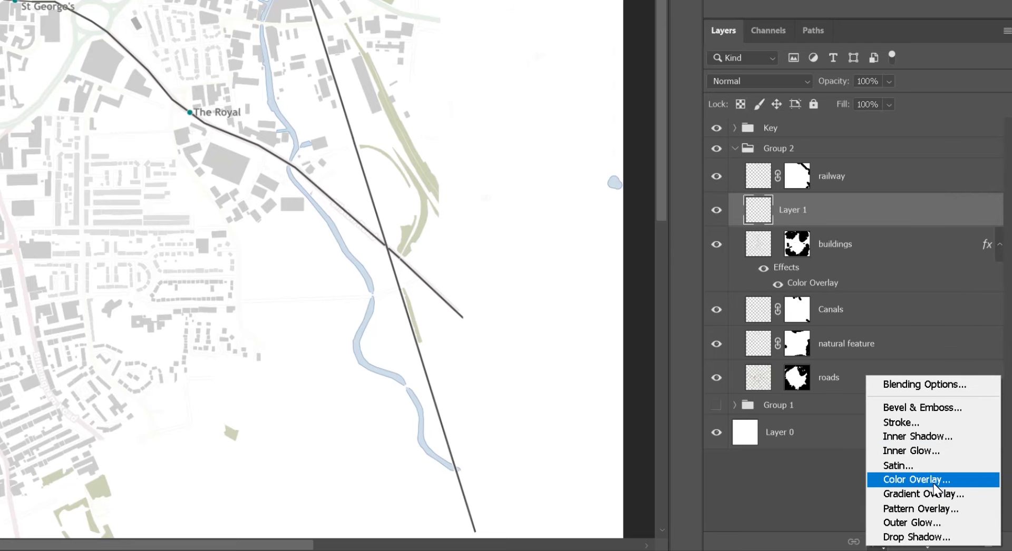
{"action": "left_click", "coordinate": [916, 480]}
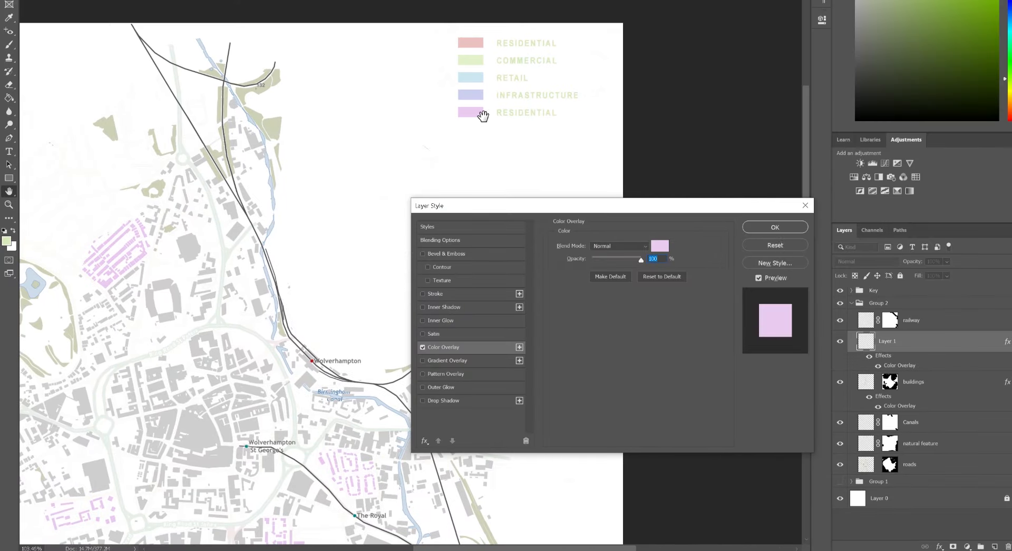
{"action": "left_click", "coordinate": [660, 245]}
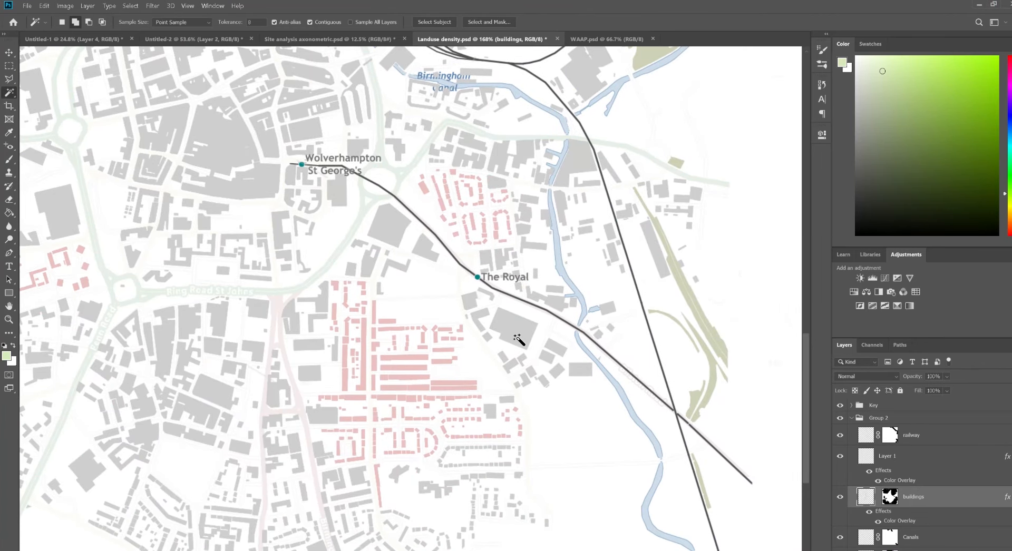
{"action": "left_click", "coordinate": [514, 335]}
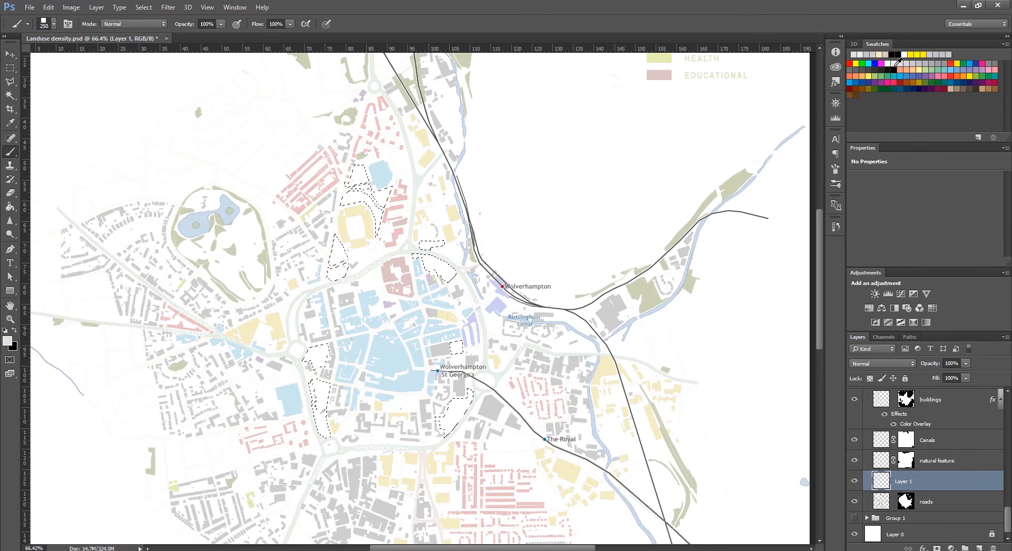
- Change the Residential layer's Color Overlay from pink to teal
{"action": "left_click_drag", "start_coordinate": [336, 240], "coordinate": [423, 325]}
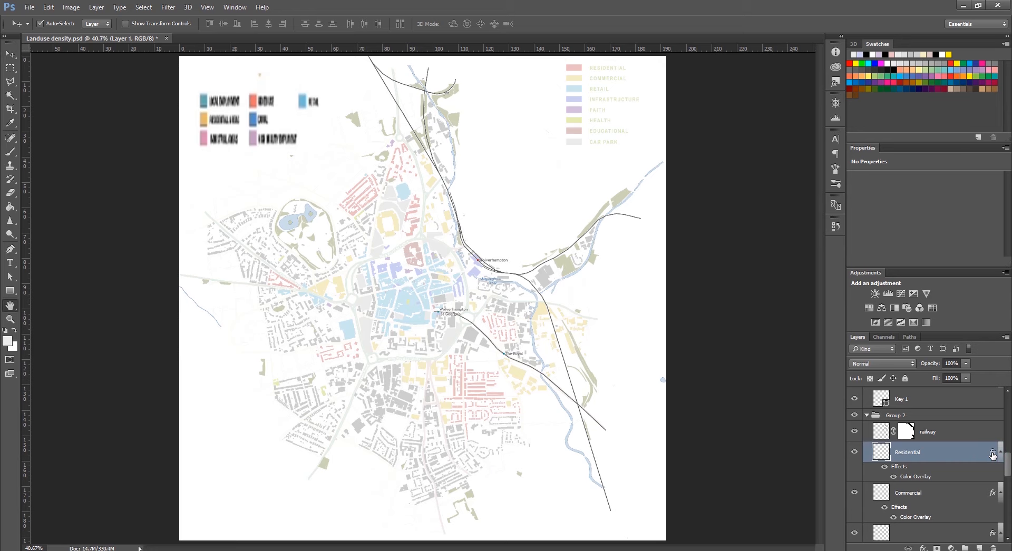
{"action": "double_click", "coordinate": [908, 452]}
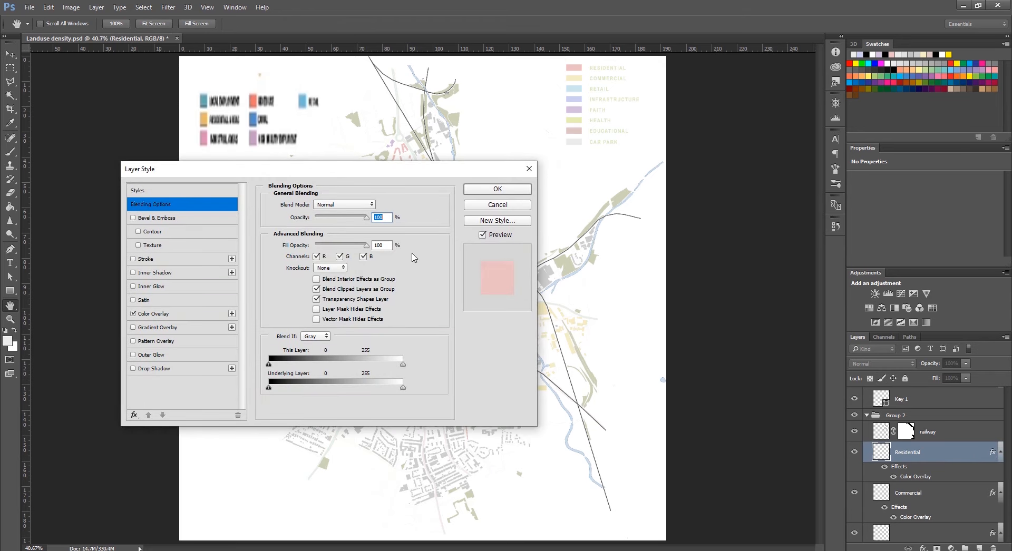
{"action": "left_click", "coordinate": [322, 314]}
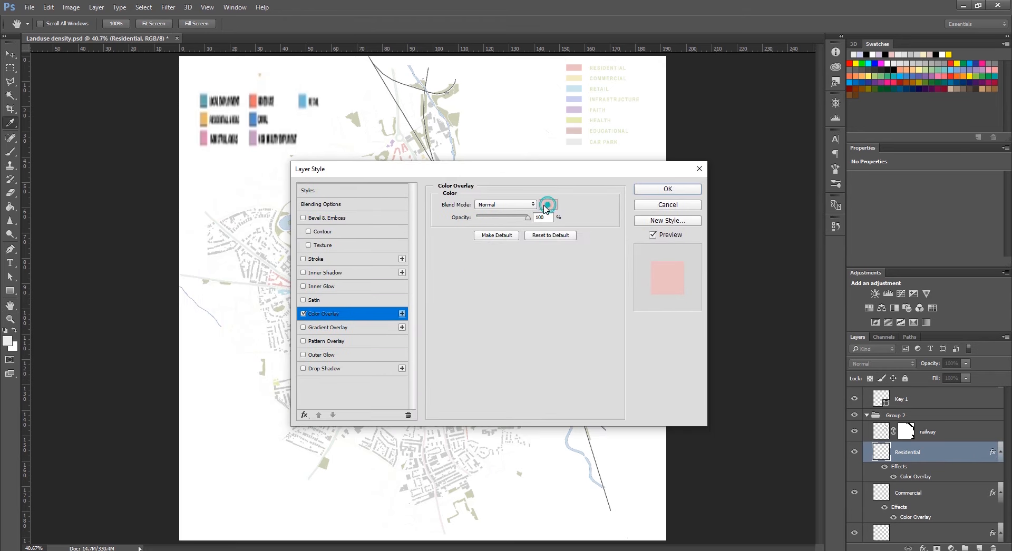
{"action": "left_click", "coordinate": [547, 204]}
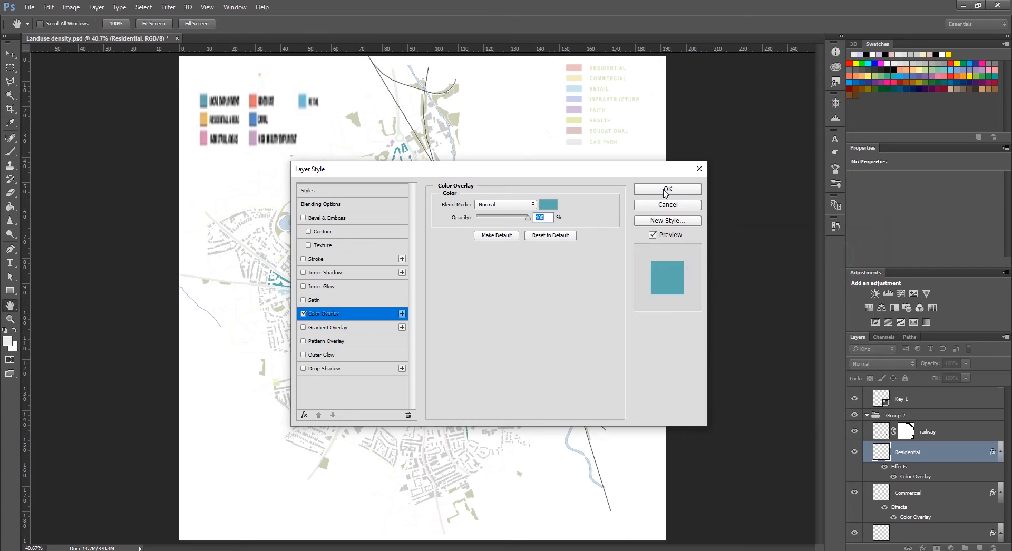
{"action": "left_click", "coordinate": [666, 189]}
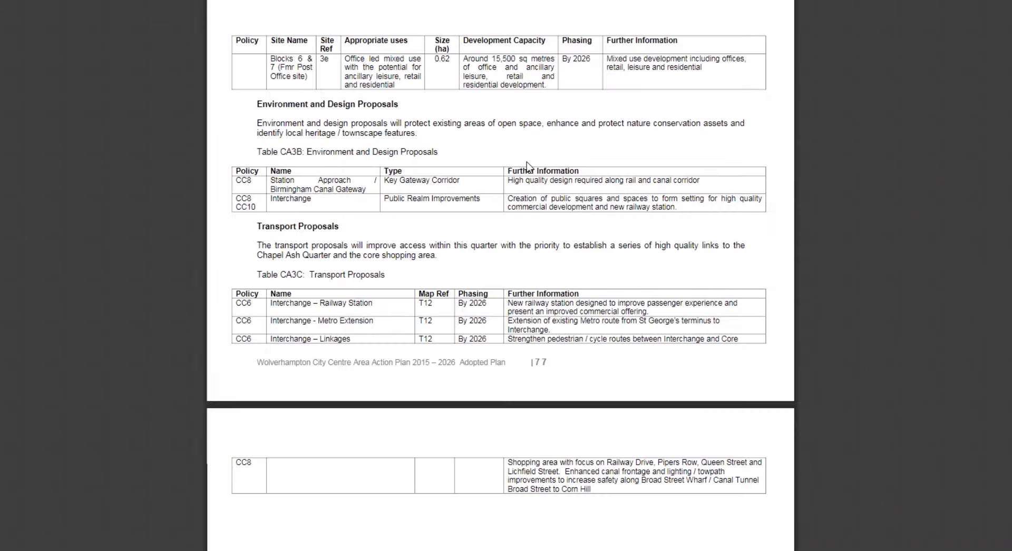
- Scroll the Area Action Plan PDF down to the Figure 22 Chapel Ash & West Park proposals map
{"action": "scroll", "scroll_direction": "down", "scroll_amount": 3}
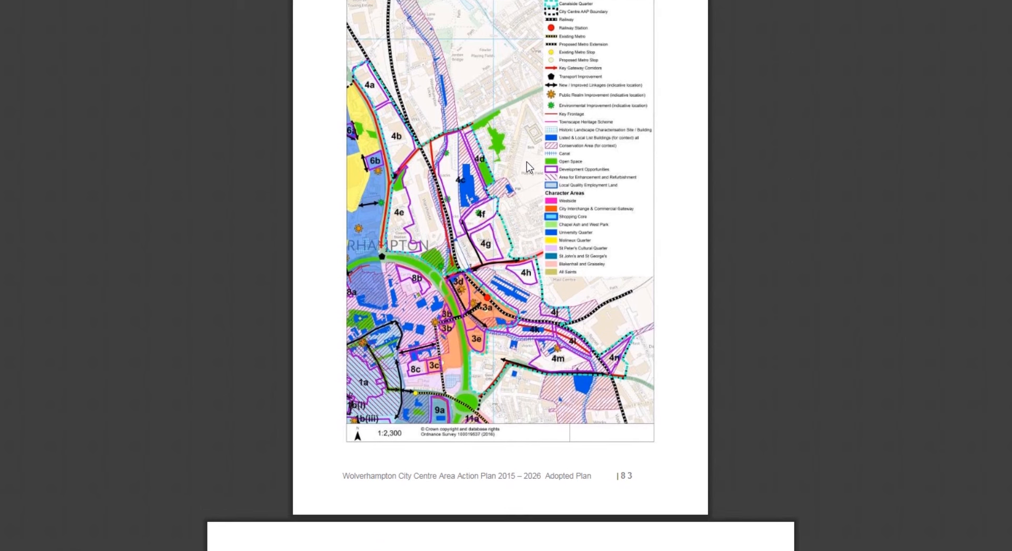
{"action": "scroll", "scroll_direction": "down", "scroll_amount": 3}
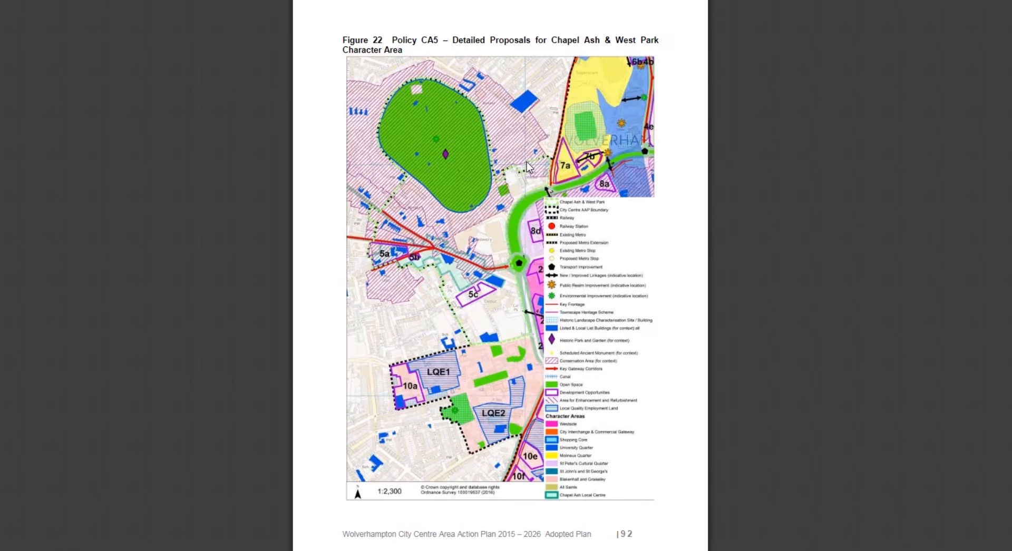
{"action": "scroll", "scroll_direction": "down", "scroll_amount": 3}
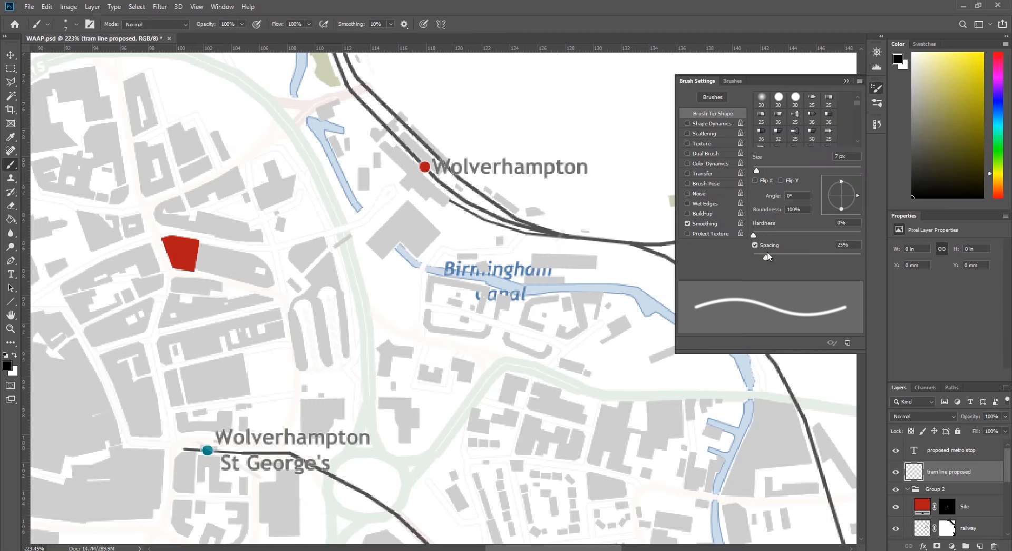
- Raise brush Spacing from 25% to about 109% so strokes become separate dots
{"action": "left_click_drag", "start_coordinate": [766, 257], "coordinate": [783, 257]}
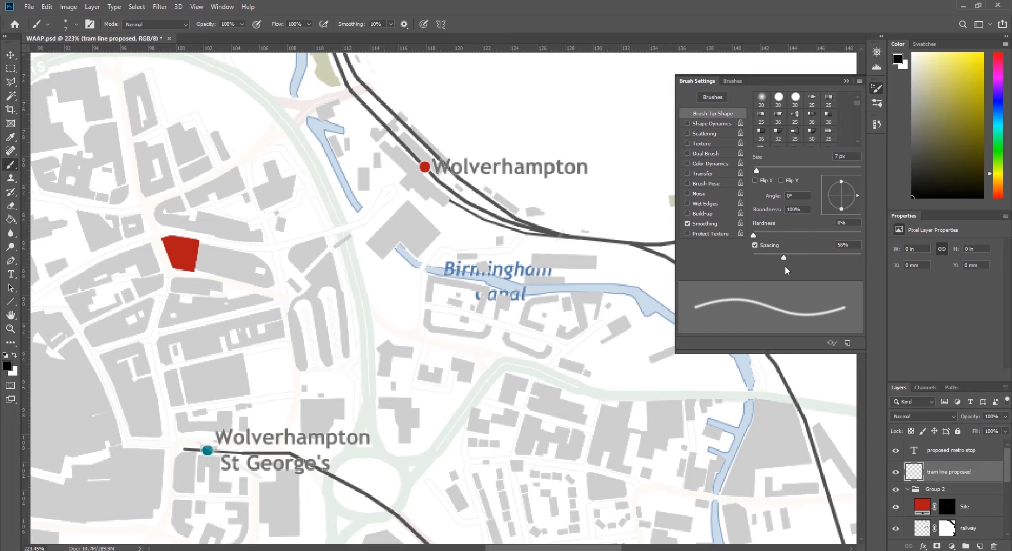
{"action": "left_click_drag", "start_coordinate": [784, 258], "coordinate": [809, 257]}
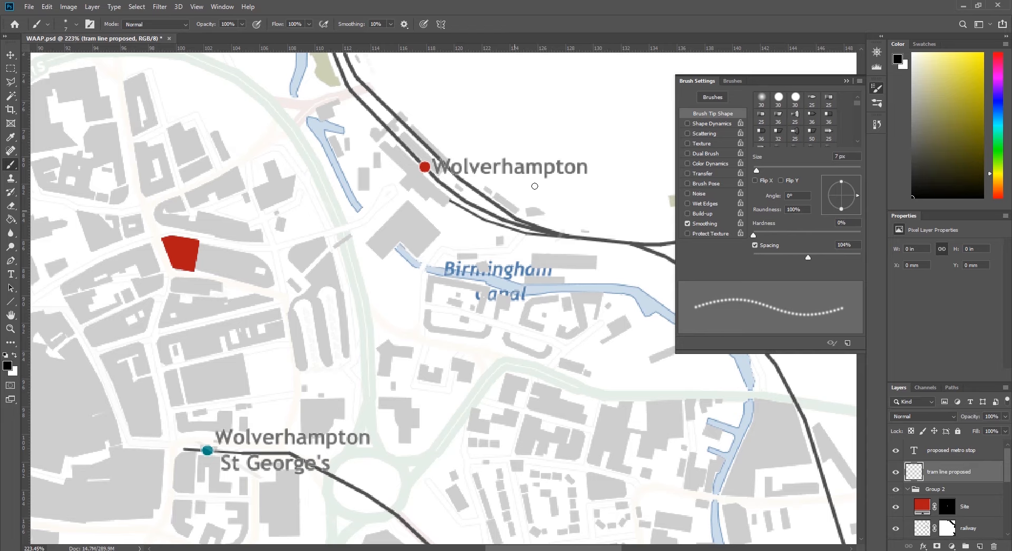
{"action": "scroll", "scroll_direction": "down", "scroll_amount": 3}
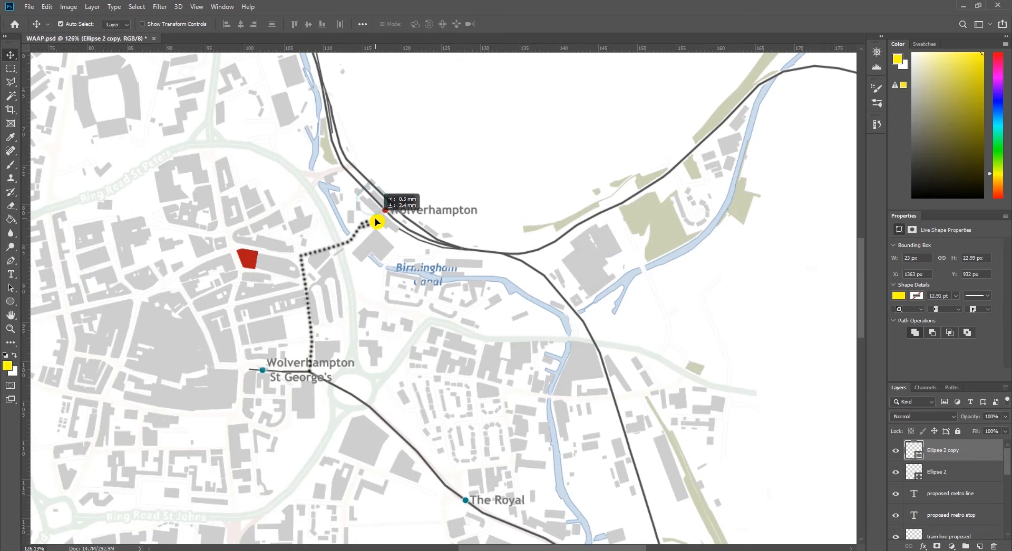
- Move a yellow metro-stop circle onto the station end of the dotted proposed line
{"action": "left_click_drag", "start_coordinate": [377, 222], "coordinate": [306, 303]}
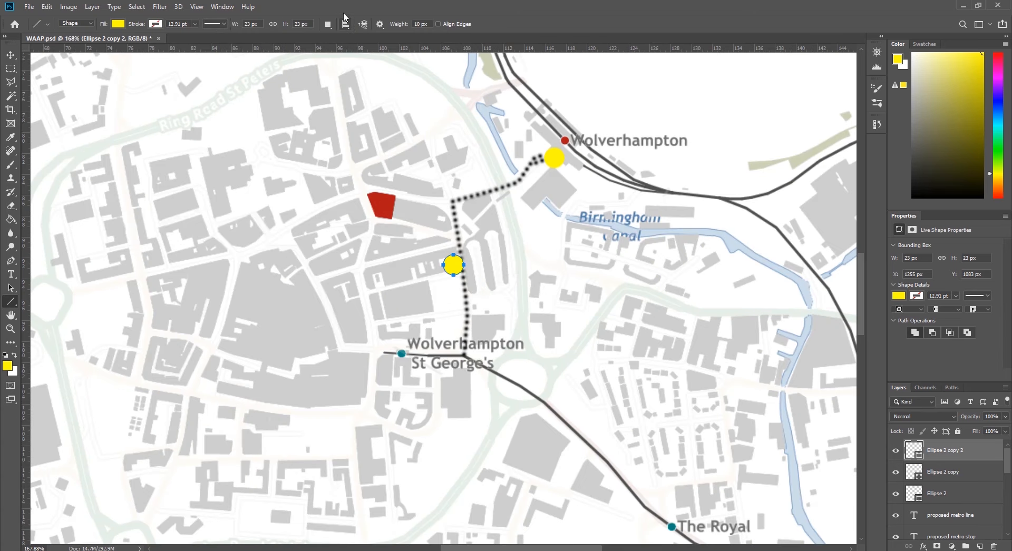
{"action": "left_click", "coordinate": [379, 25]}
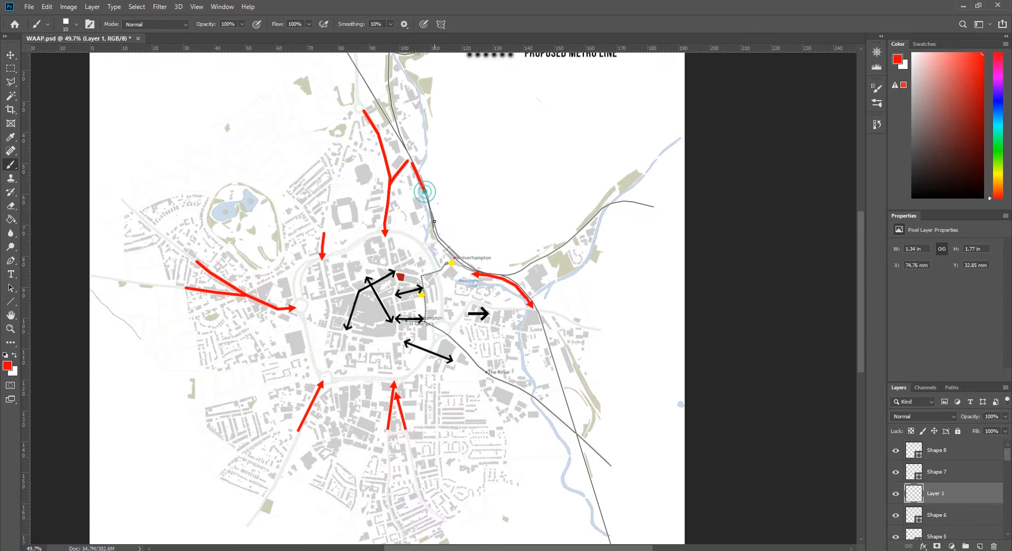
- Draw a red approach arrow pointing in toward the ring road on the map
{"action": "left_click_drag", "start_coordinate": [425, 191], "coordinate": [438, 240]}
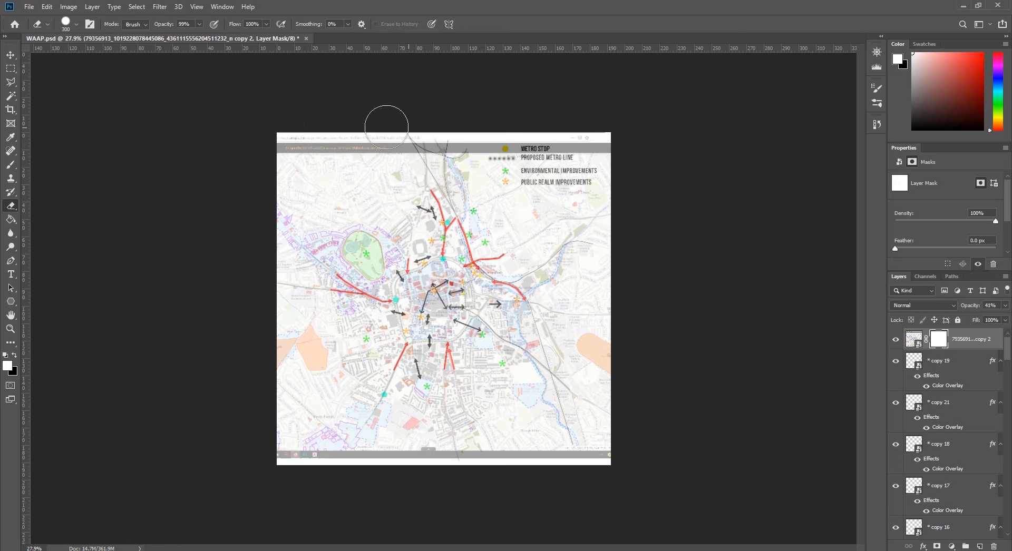
{"action": "mouse_move", "coordinate": [740, 117]}
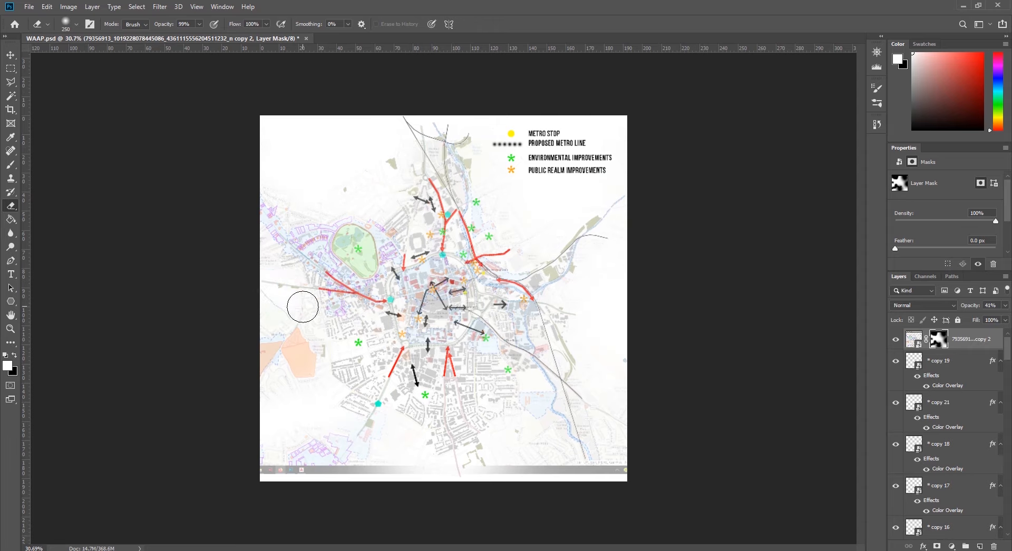
- Paint black on the overlay's layer mask to fade its left edge into the page
{"action": "left_click", "coordinate": [282, 376]}
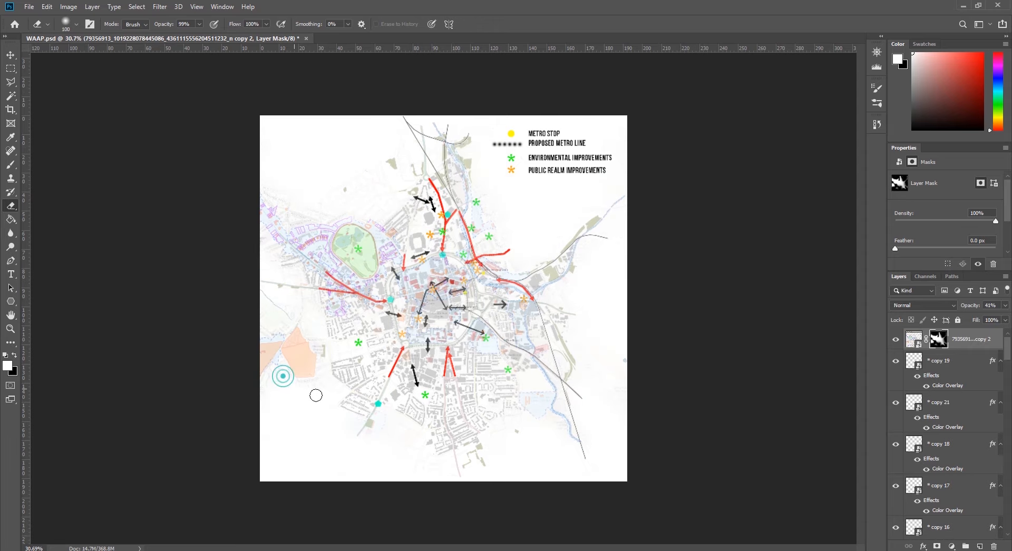